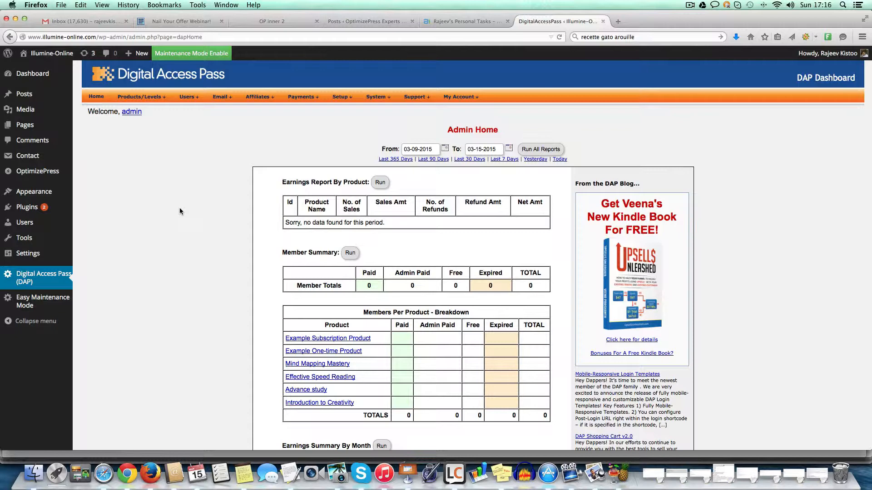
mouse_move(152, 184)
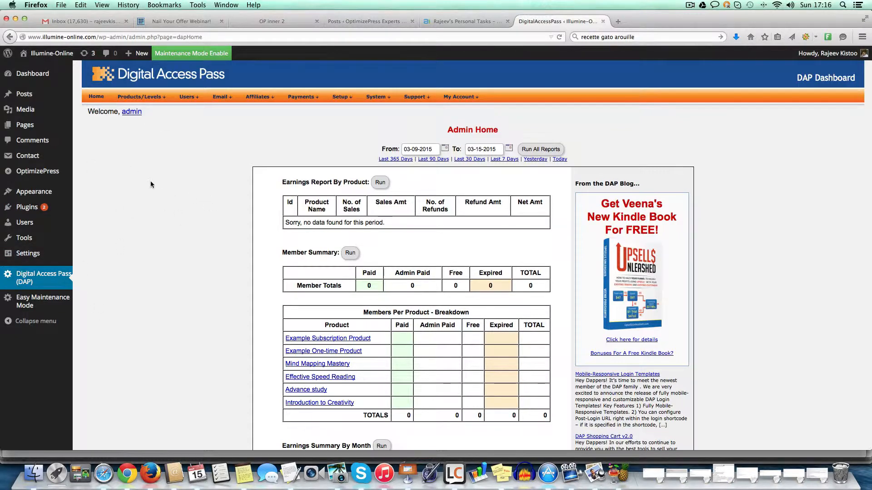
mouse_move(112, 140)
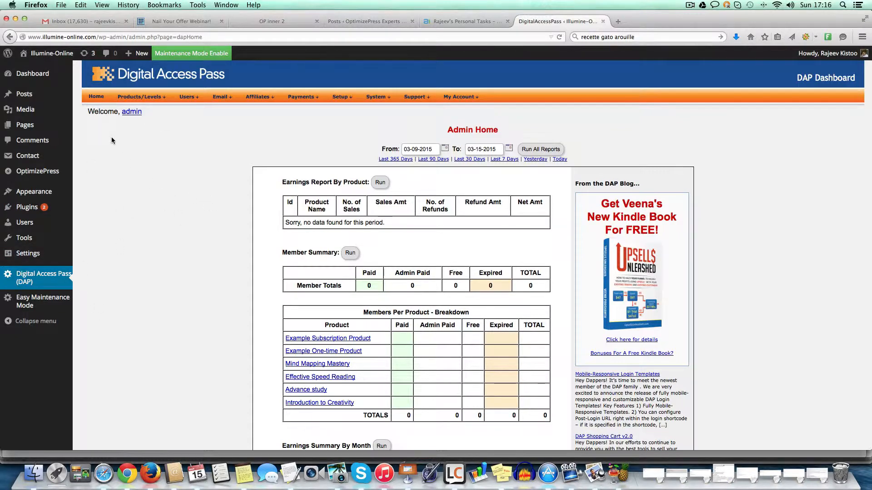
mouse_move(46, 279)
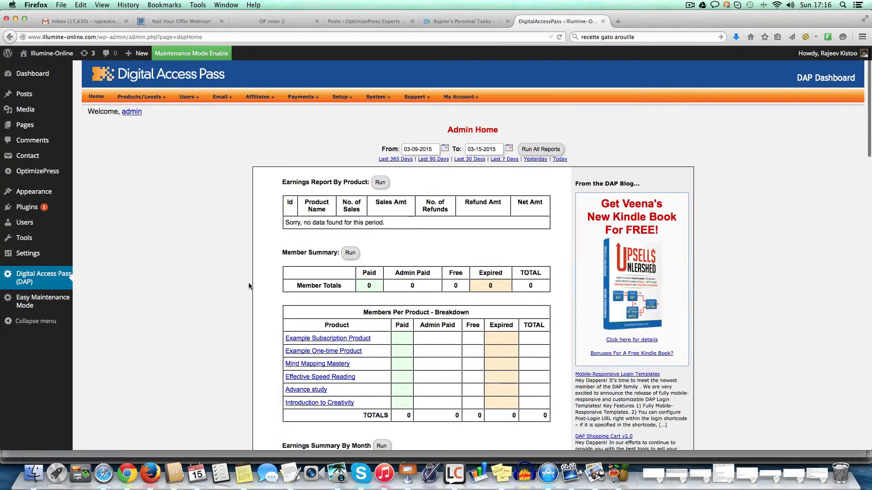
Go to Products/Levels > Manage and load the Effective Speed Reading product
scroll(down, 3)
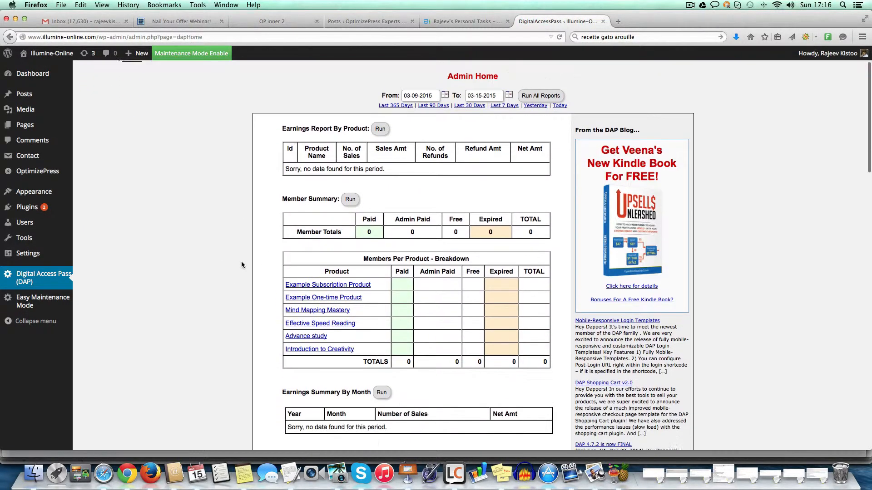
scroll(down, 3)
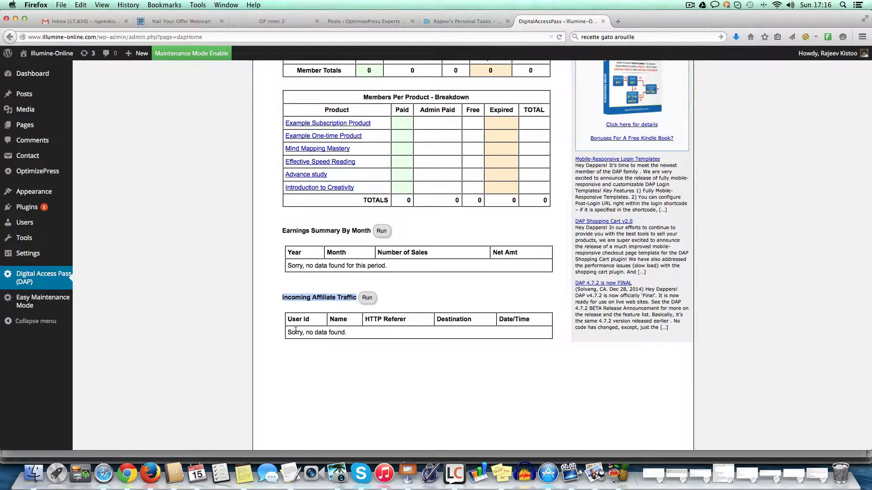
double_click(298, 319)
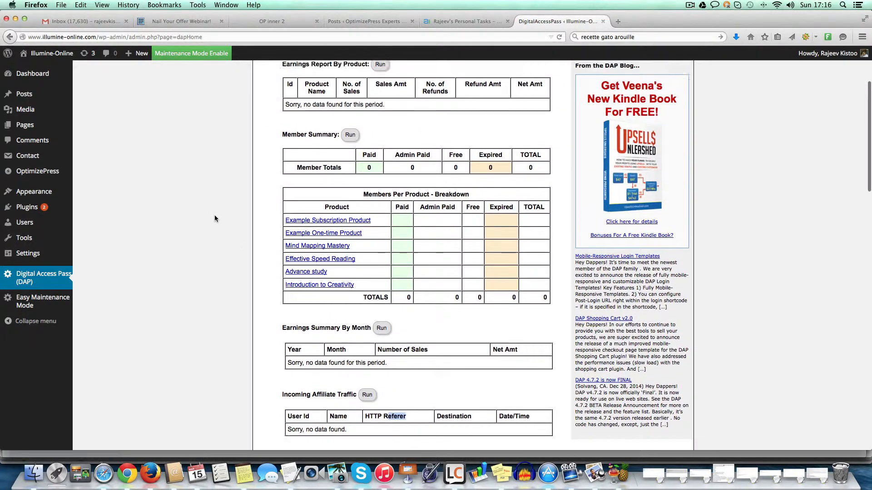
click(140, 96)
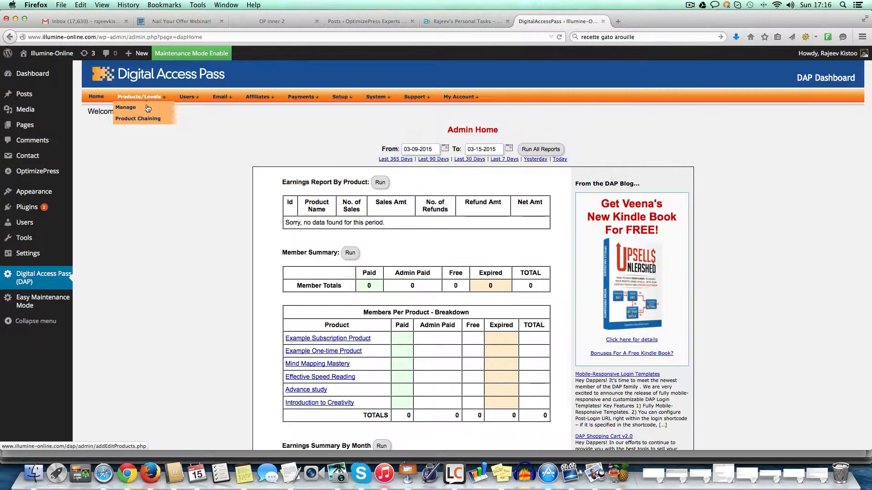
mouse_move(144, 107)
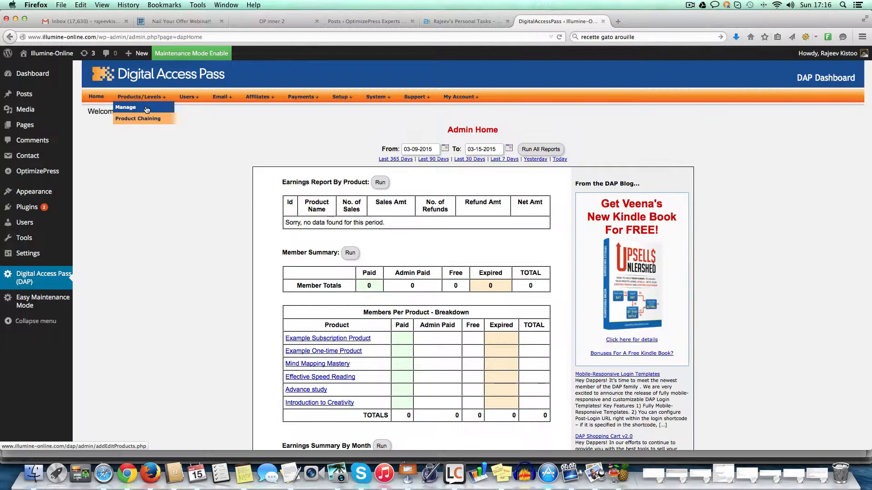
click(125, 107)
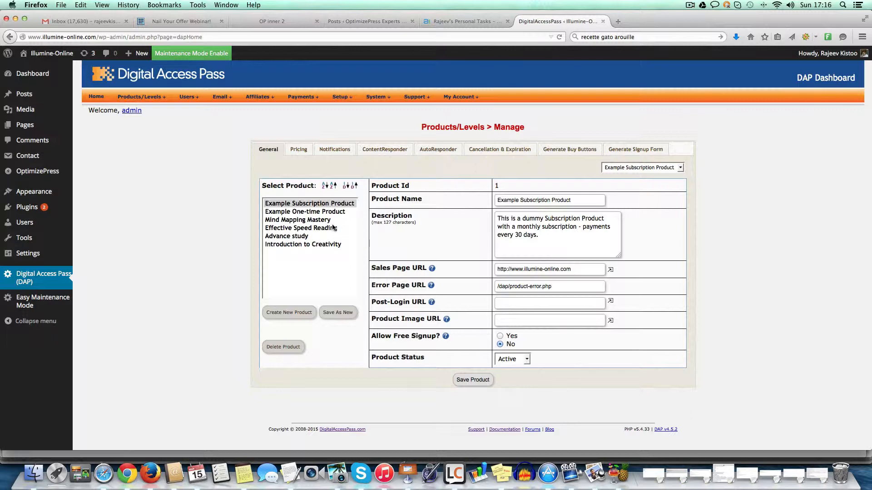
click(299, 228)
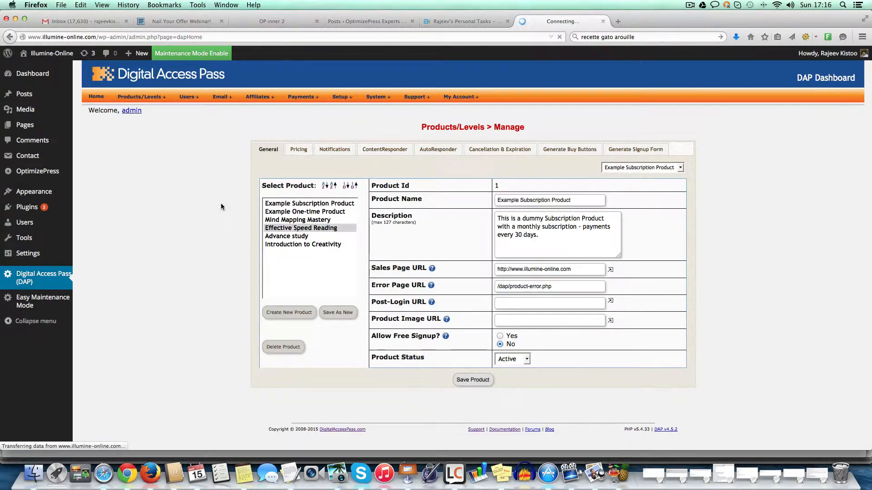
click(635, 149)
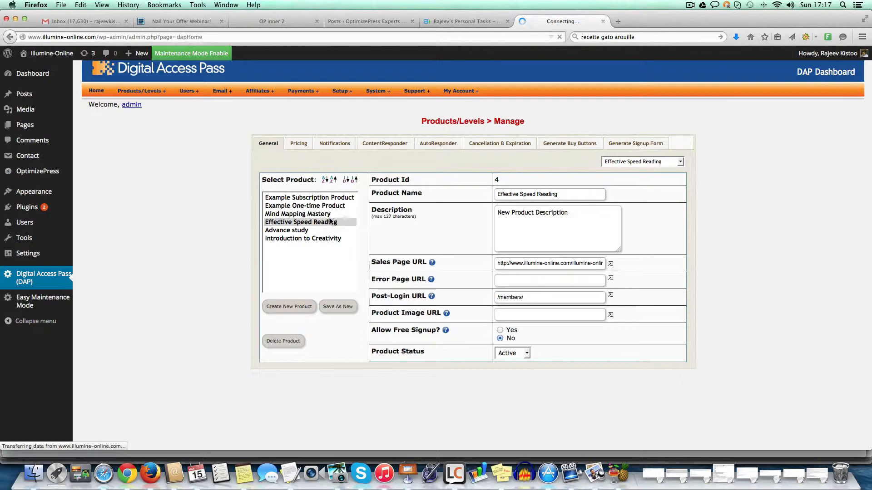
mouse_move(323, 198)
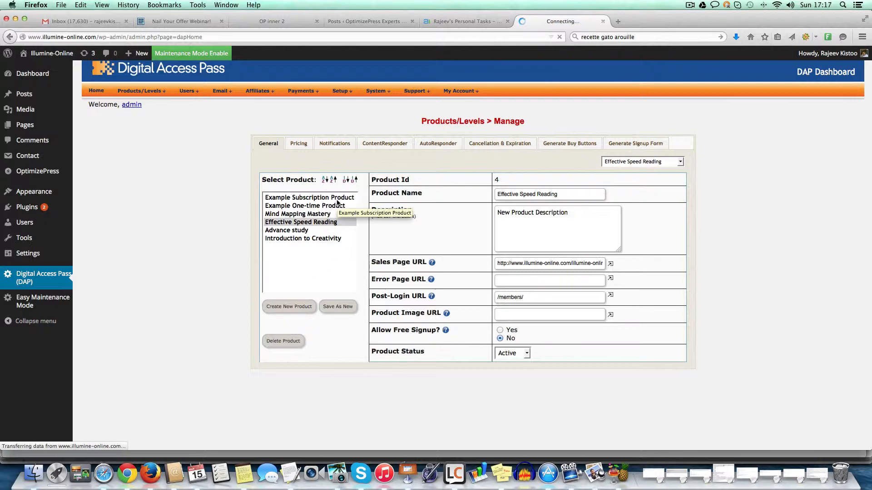
View the Example Subscription Product, then reload Effective Speed Reading's general settings
click(309, 197)
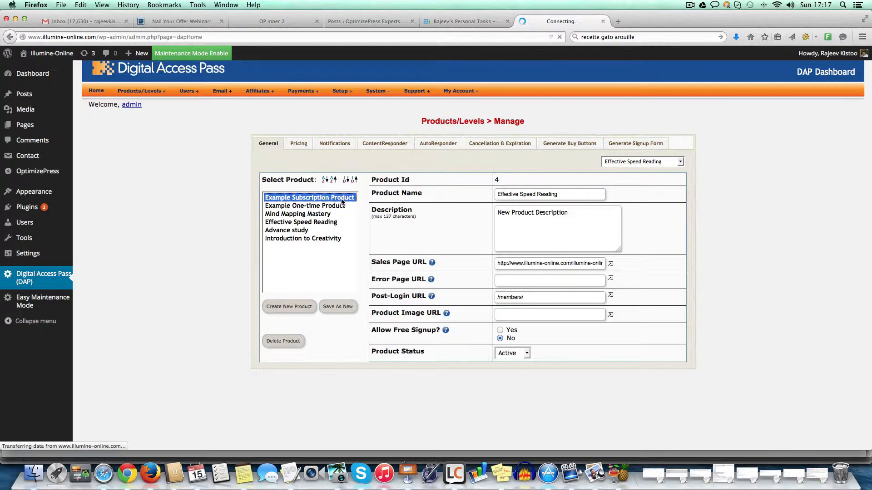
click(636, 143)
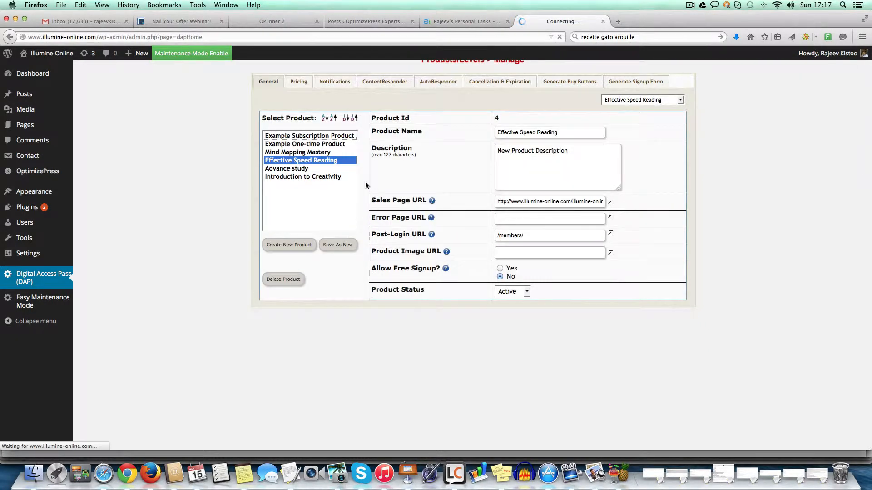
click(309, 136)
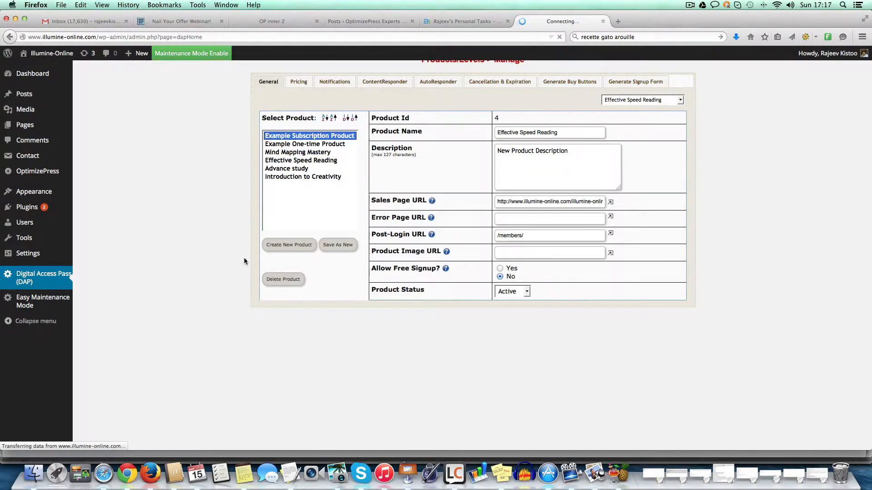
click(309, 136)
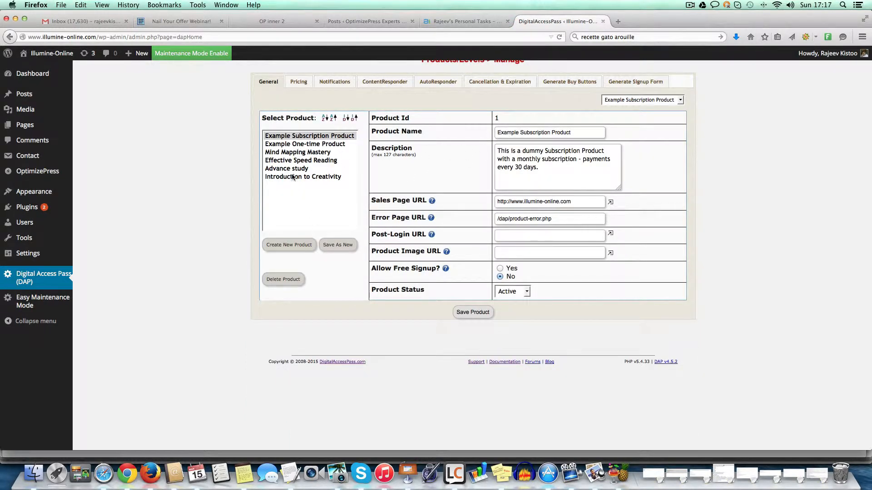
mouse_move(309, 162)
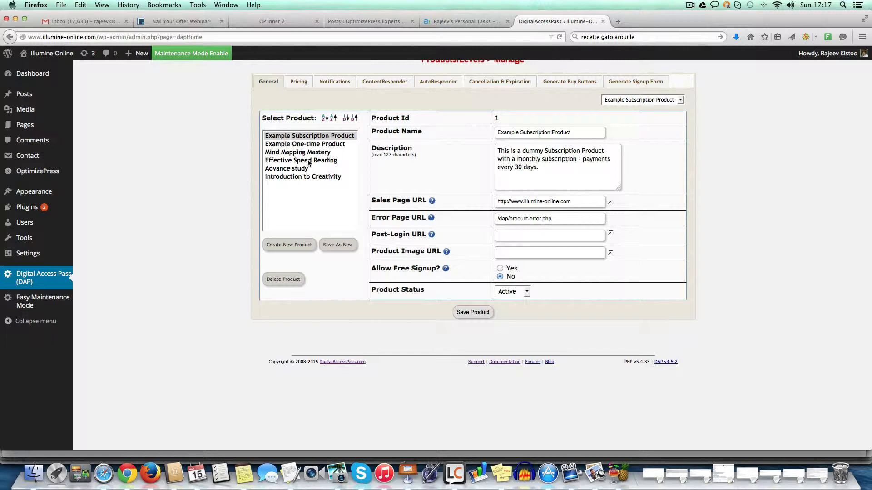
click(301, 160)
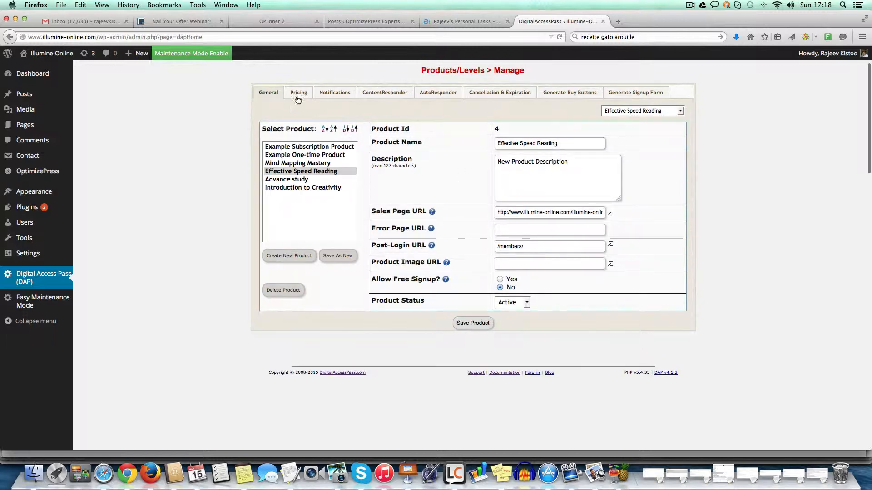
Set the product price to 99 under Pricing and move on to Notifications
click(297, 92)
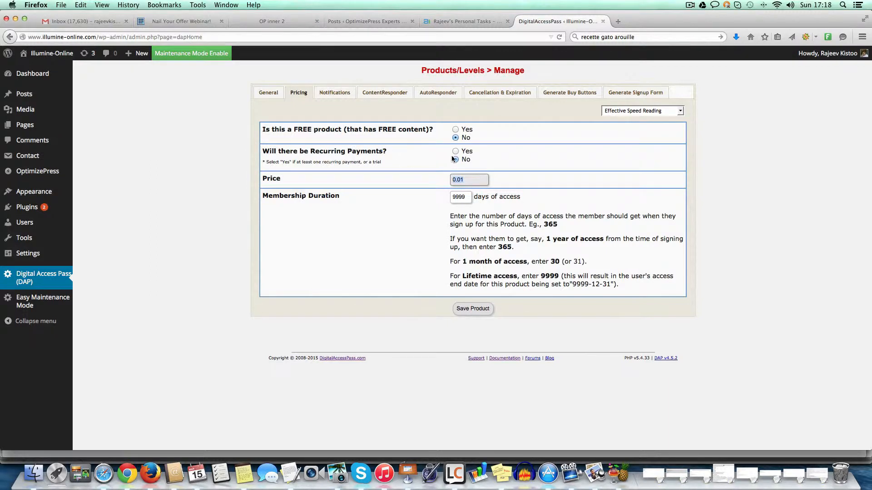
text(99)
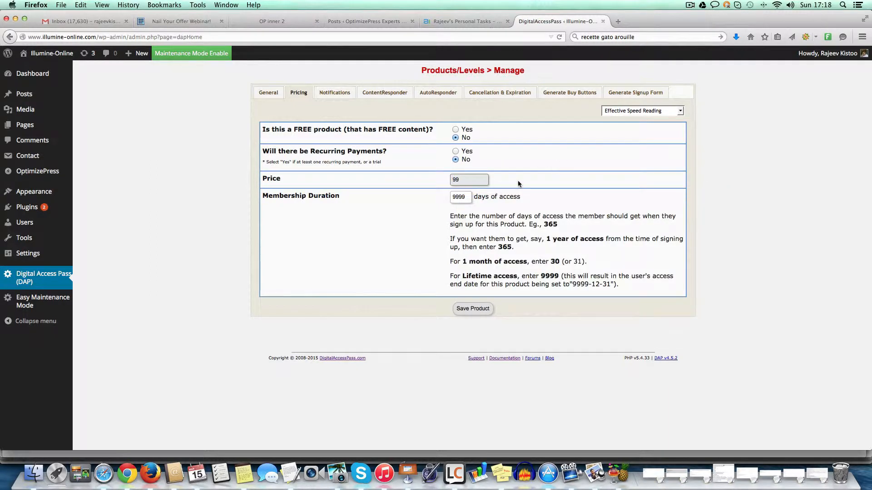
click(334, 93)
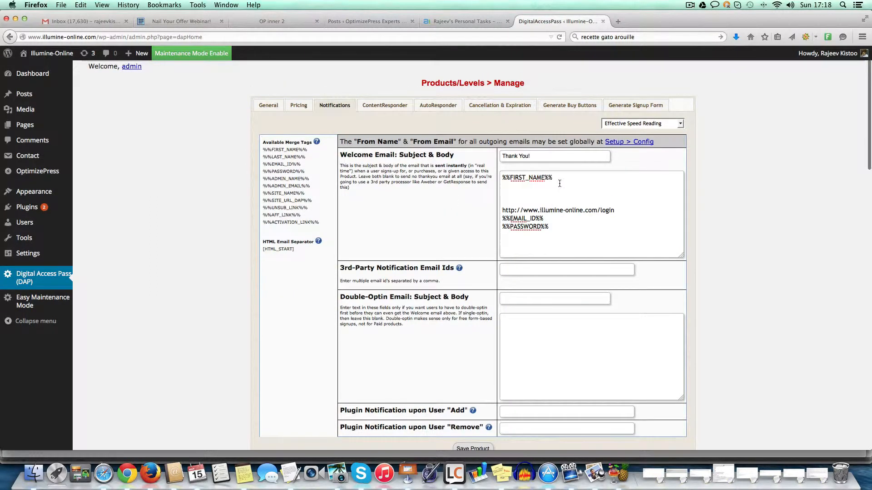
scroll(down, 3)
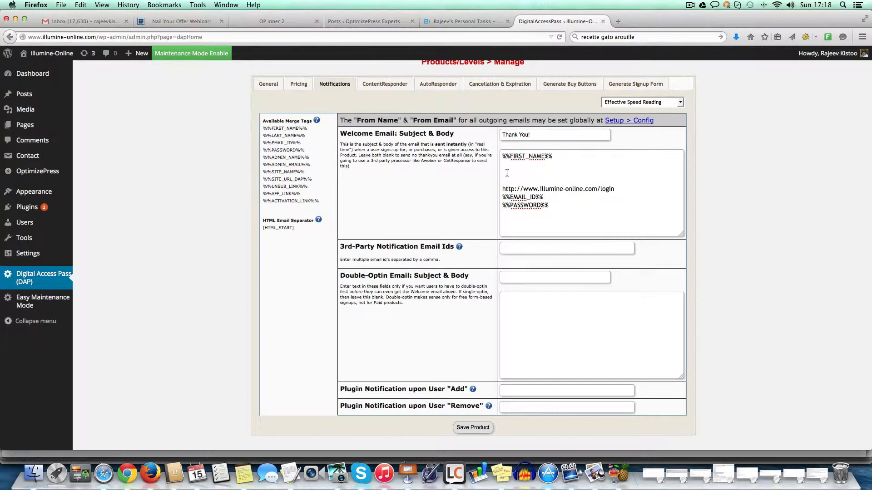
scroll(up, 3)
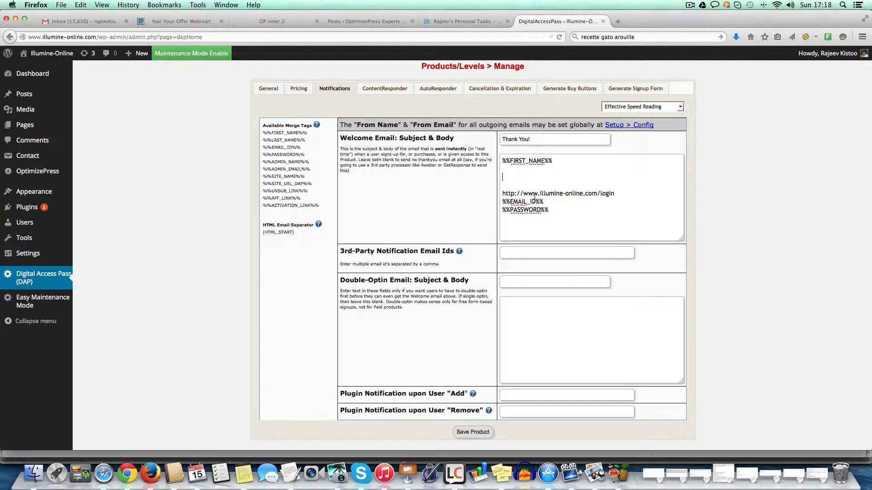
double_click(522, 201)
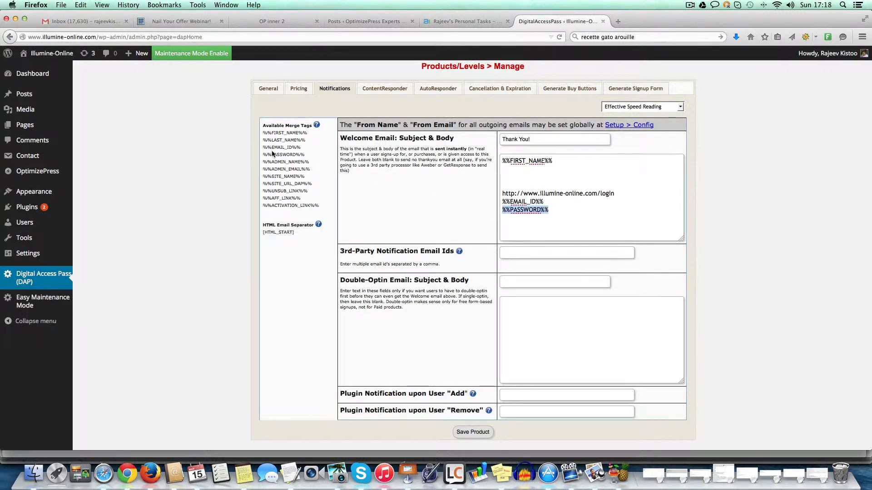
double_click(281, 147)
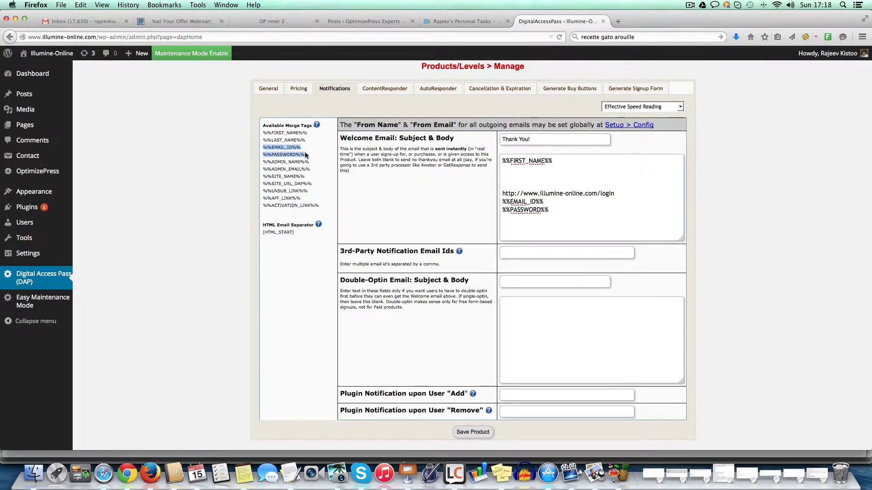
scroll(down, 3)
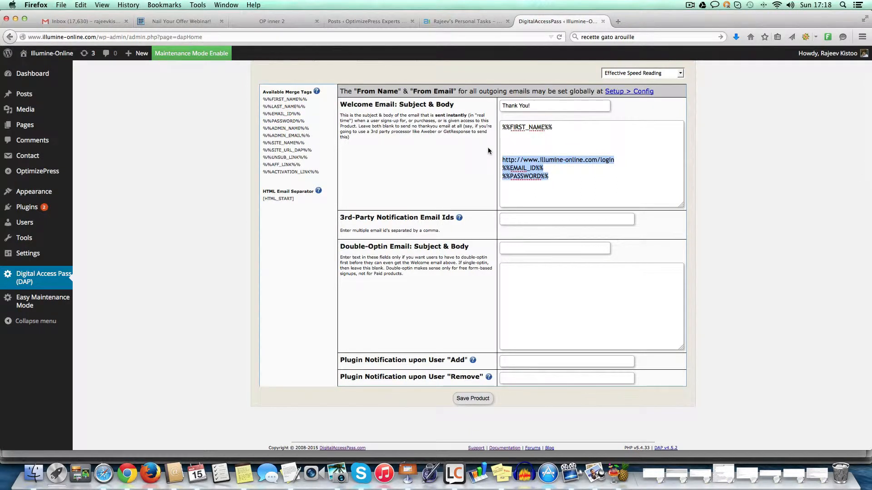
Replace the welcome email body with 'Hi %%FIRST_NAME%%' and a thanks-for-purchasing line
key(Delete)
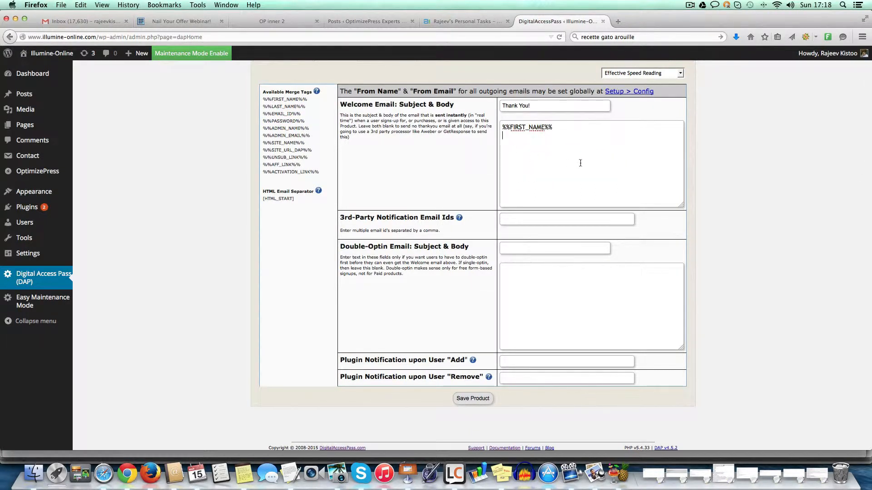
double_click(527, 128)
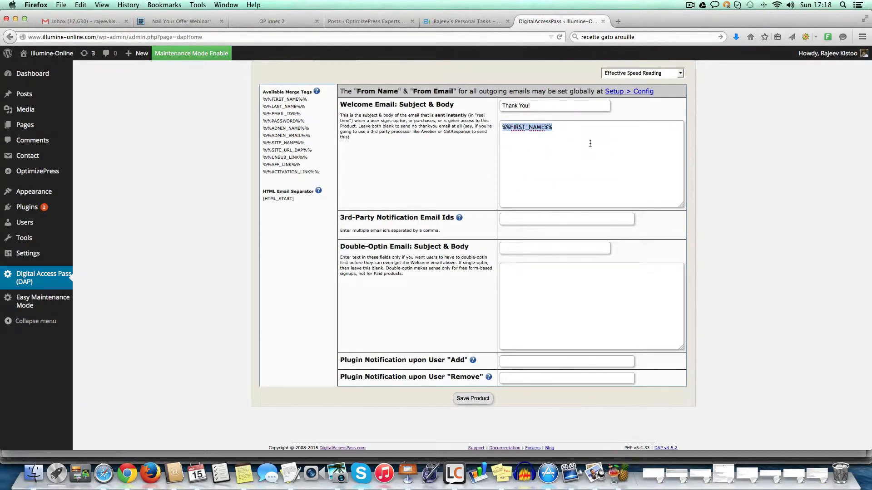
text(H)
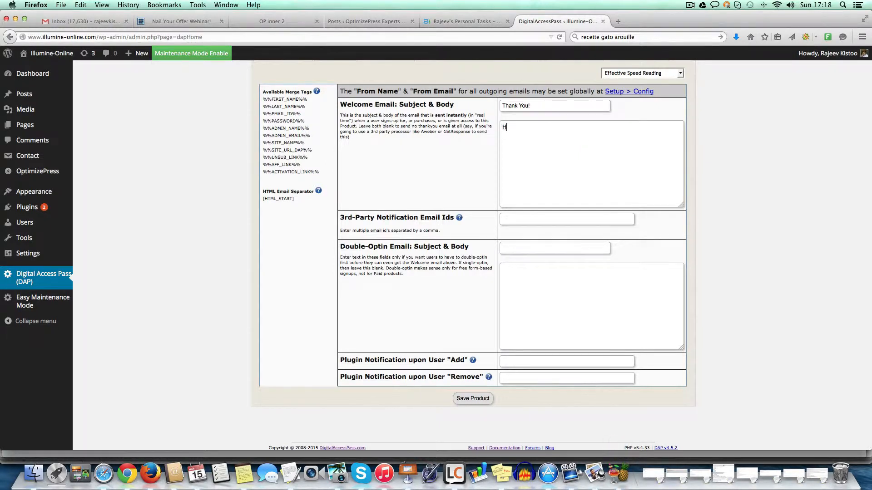
text(i)
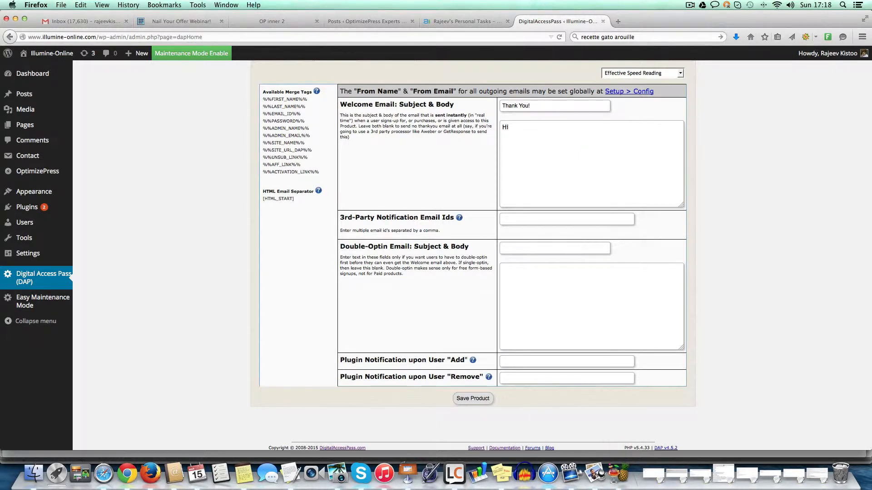
text(%%EMAIL_ID%%)
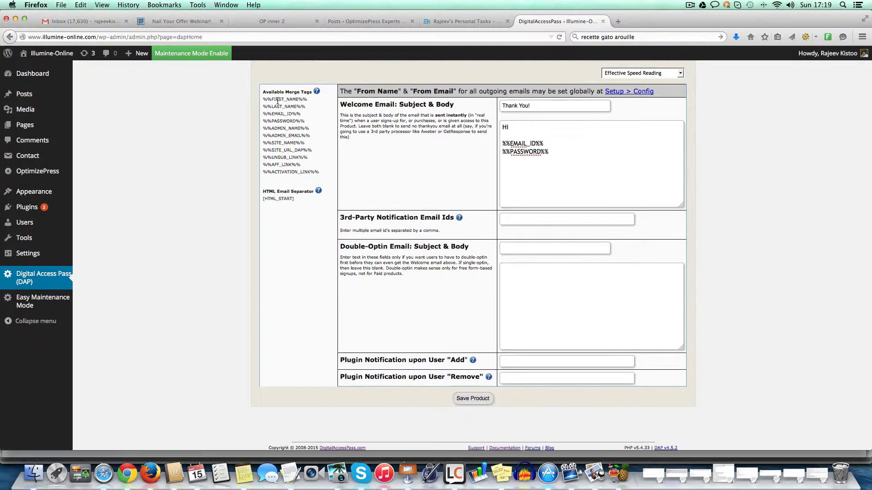
double_click(285, 99)
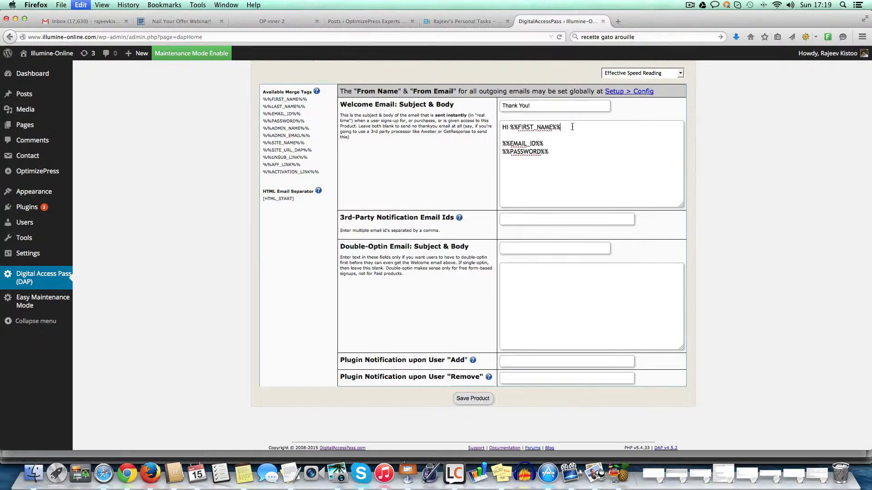
text(Here a)
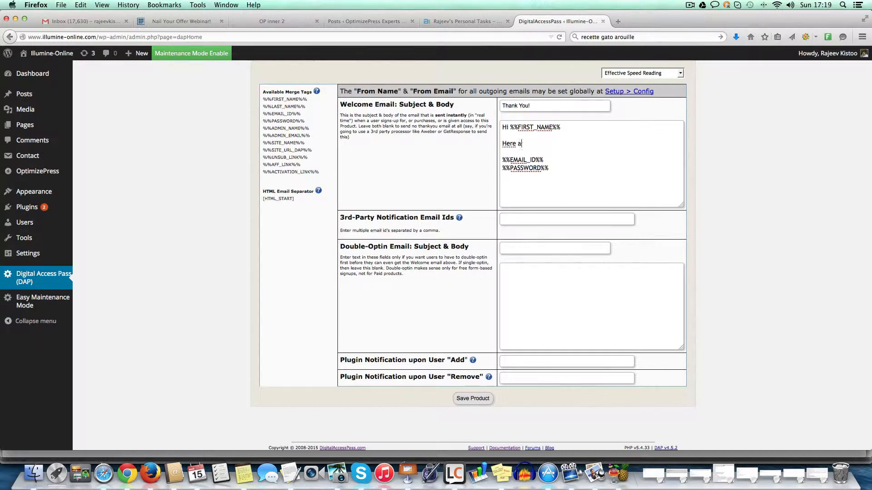
key(Backspace)
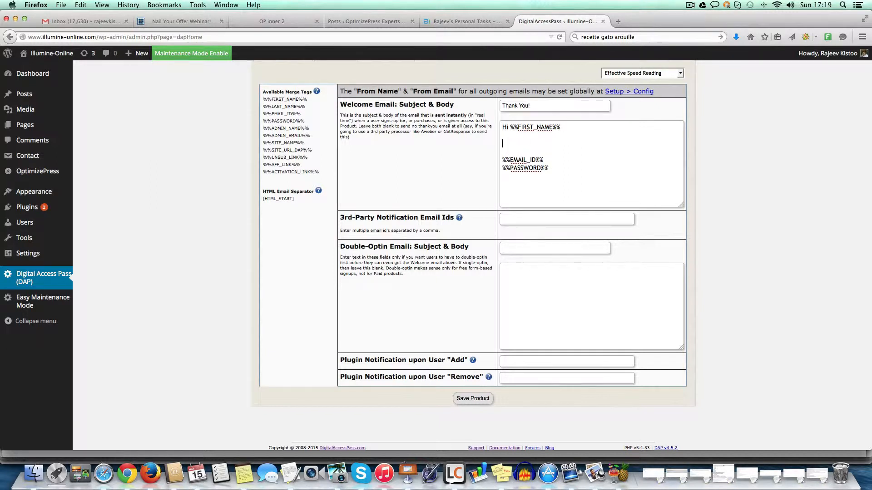
text(Thanks for purc)
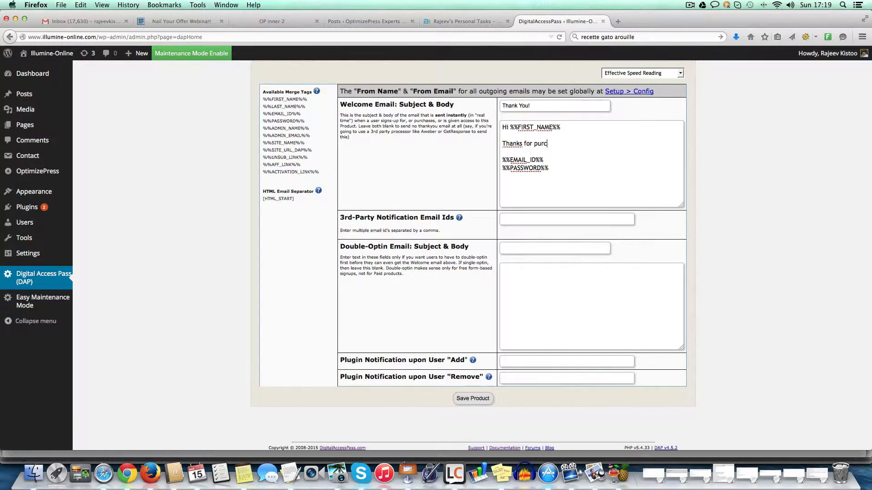
text(hasing)
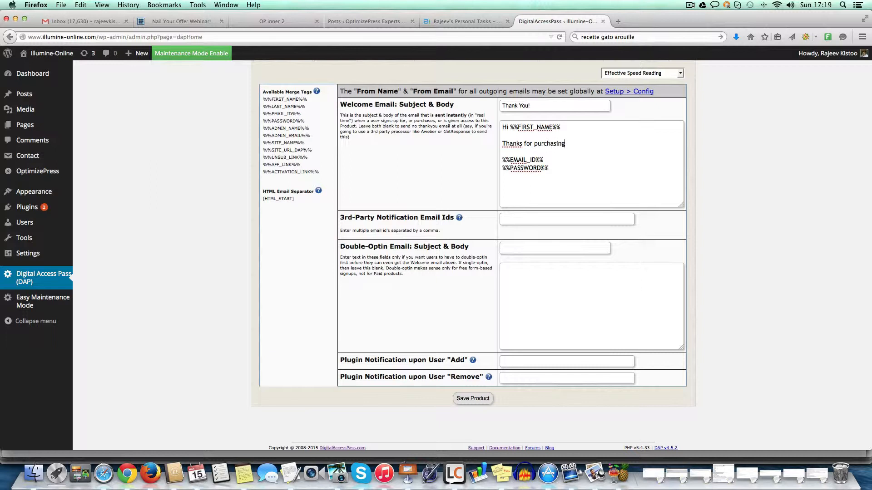
text(produc)
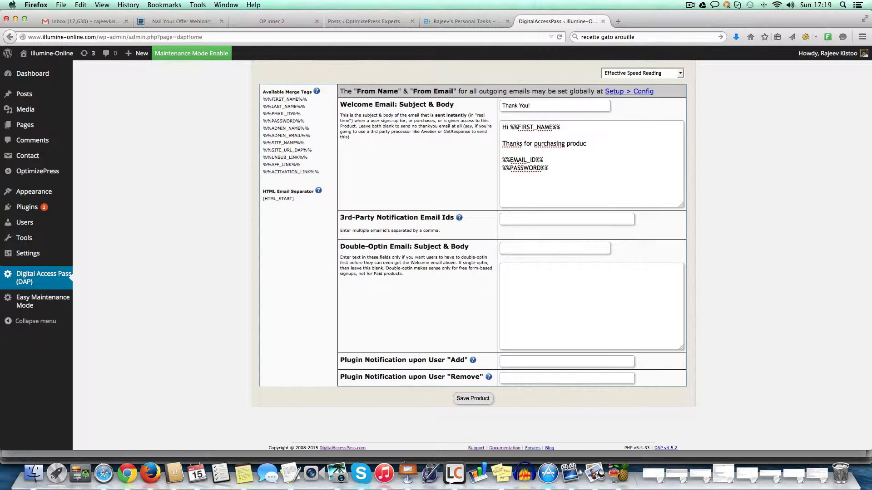
mouse_move(400, 142)
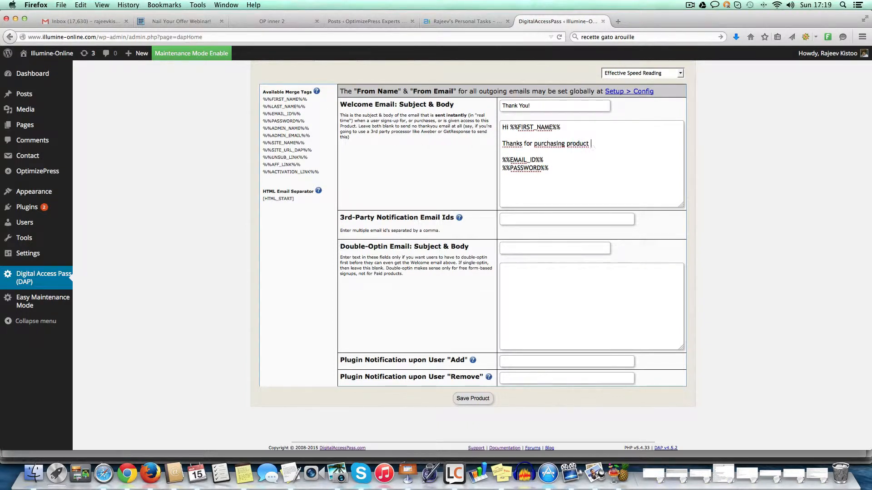
text(name.)
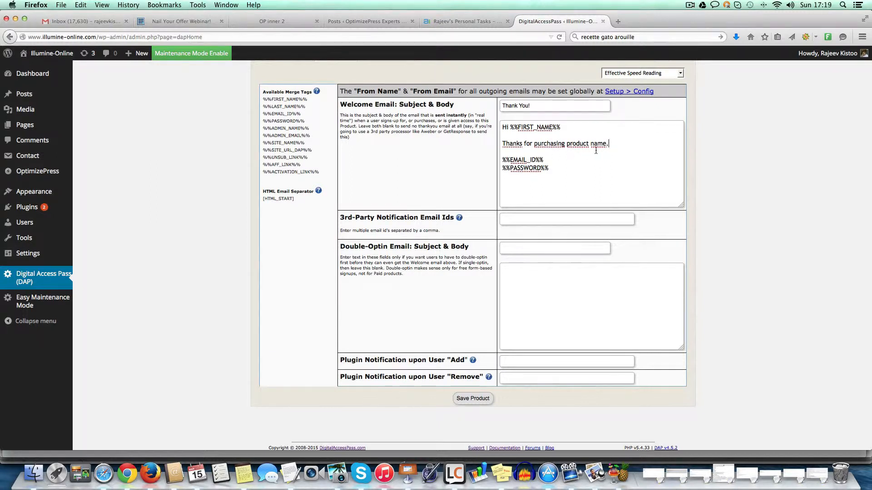
text(Here aa)
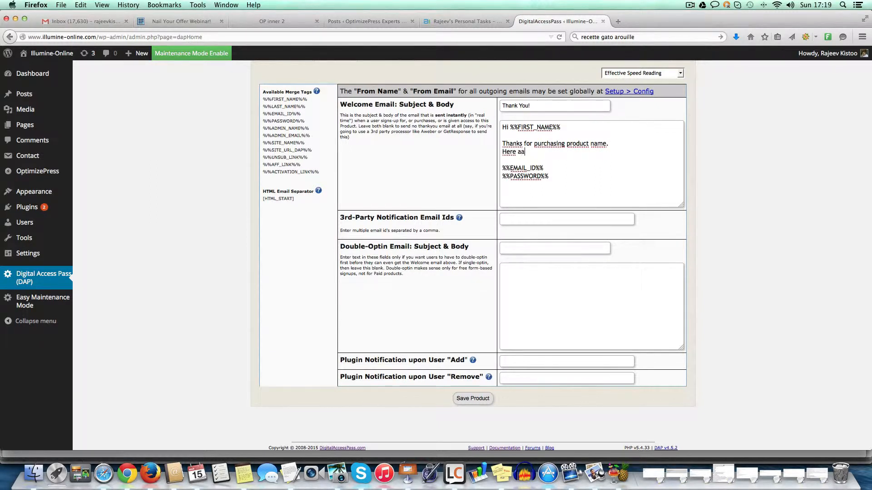
text(are your login)
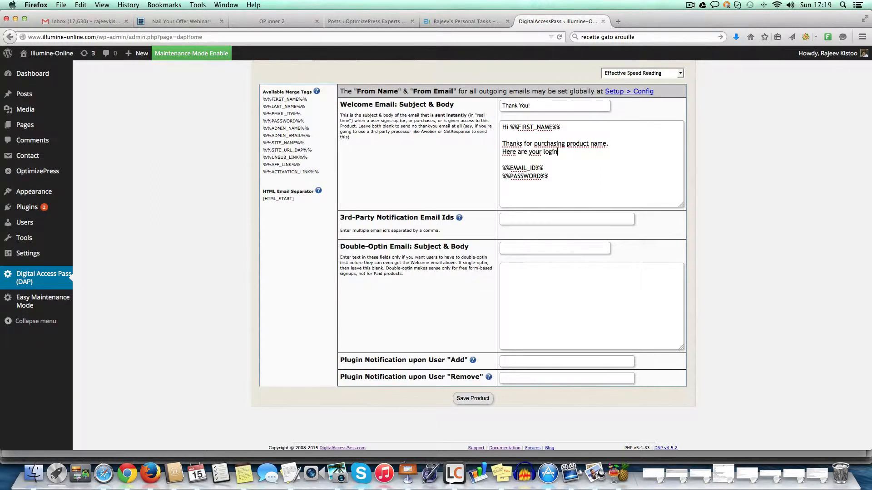
text(details:)
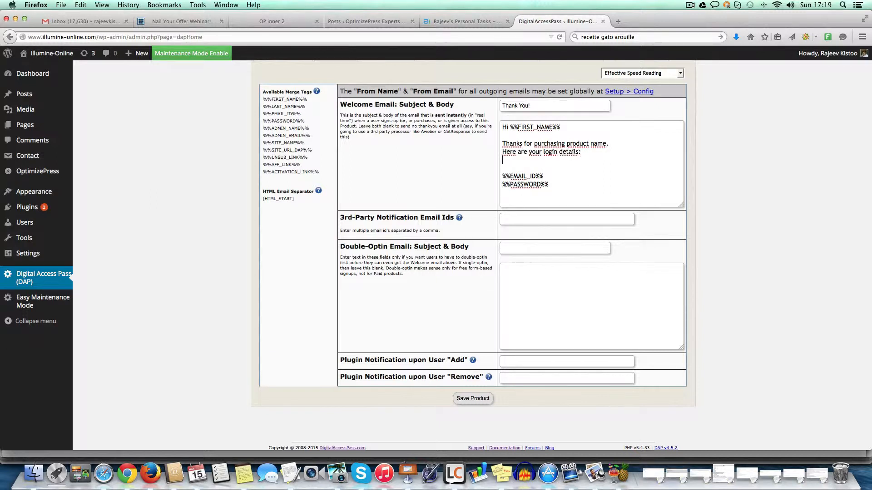
text(url :)
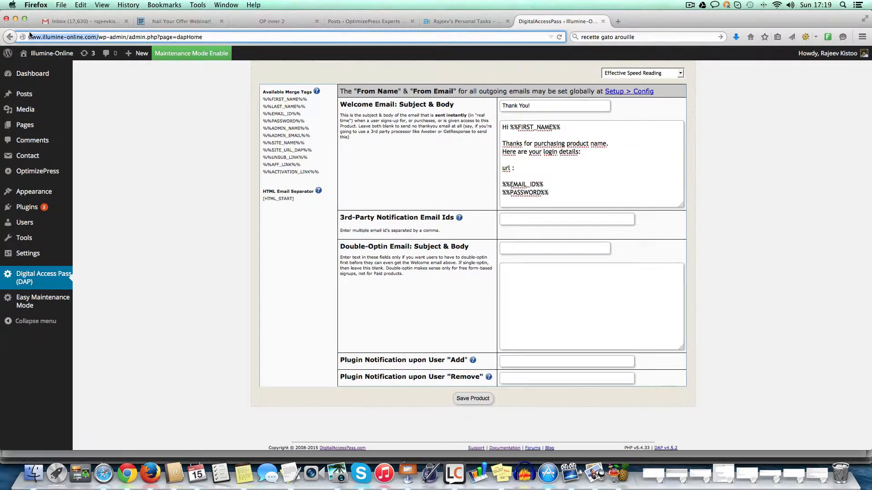
text(http://www.illumine-online.com/)
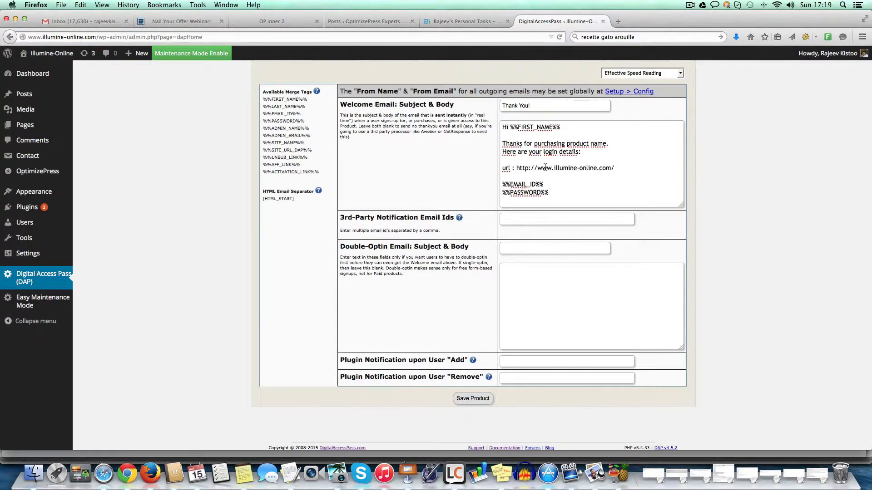
text(/login)
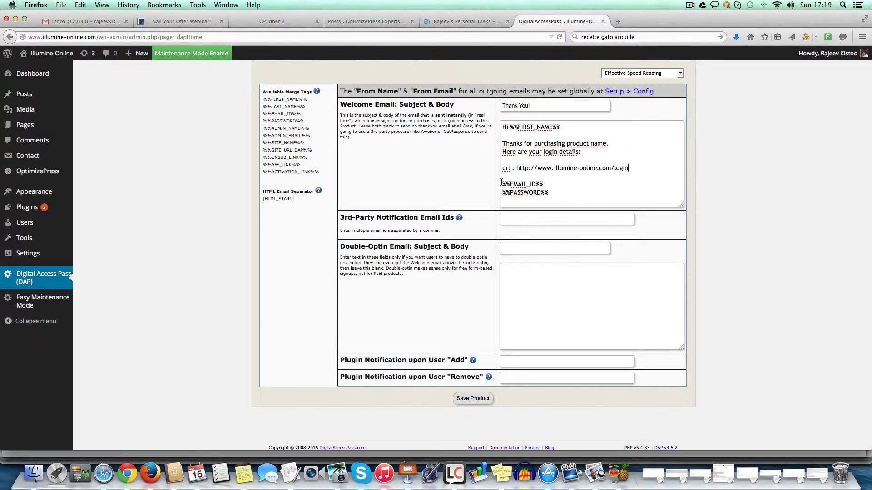
text(user:)
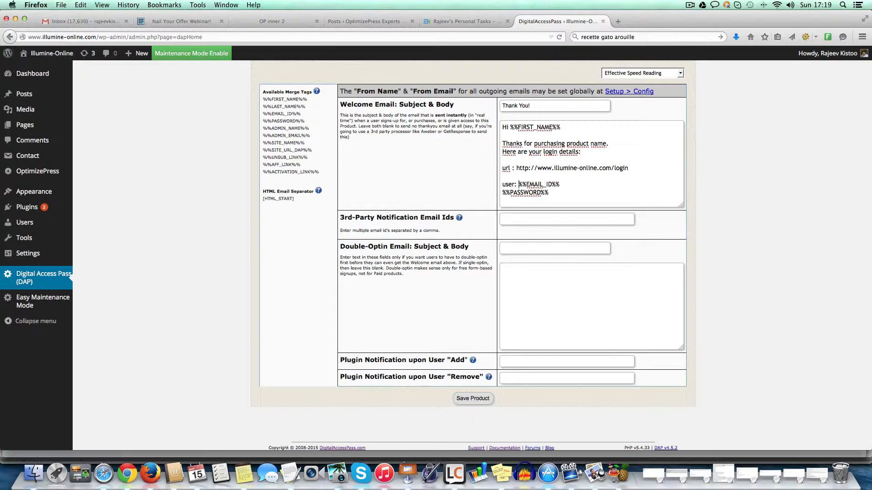
text(pass:)
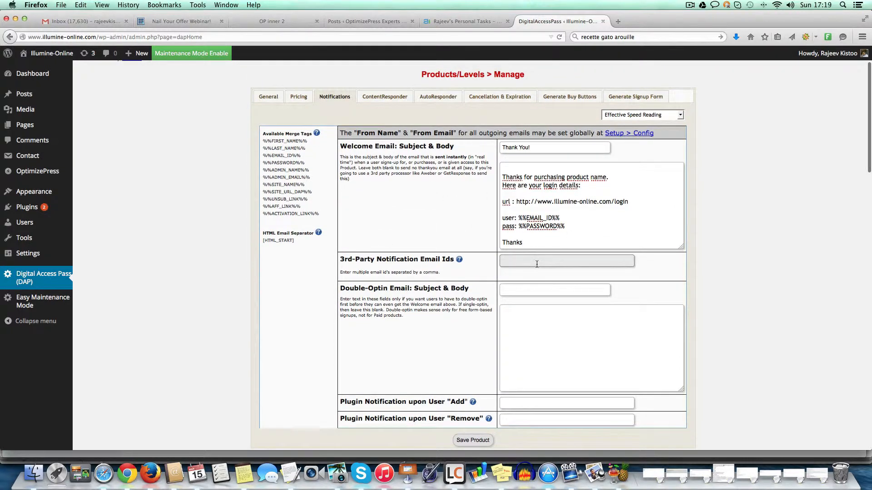
mouse_move(550, 264)
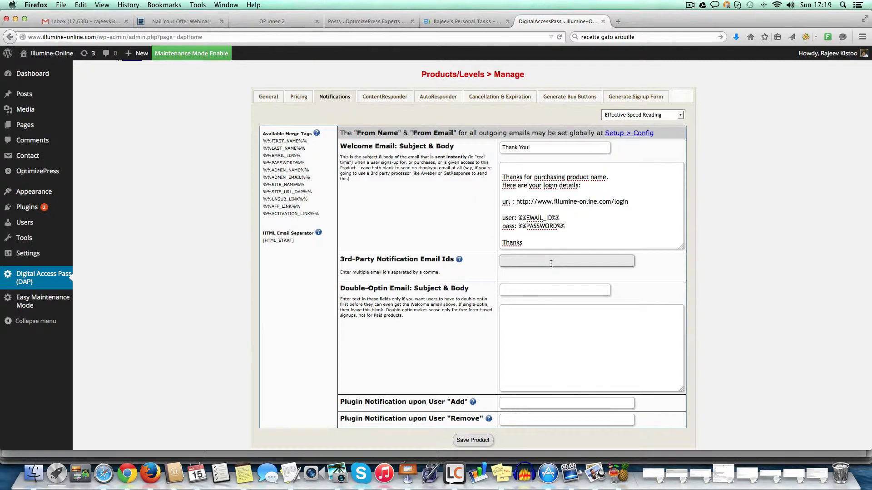
click(565, 261)
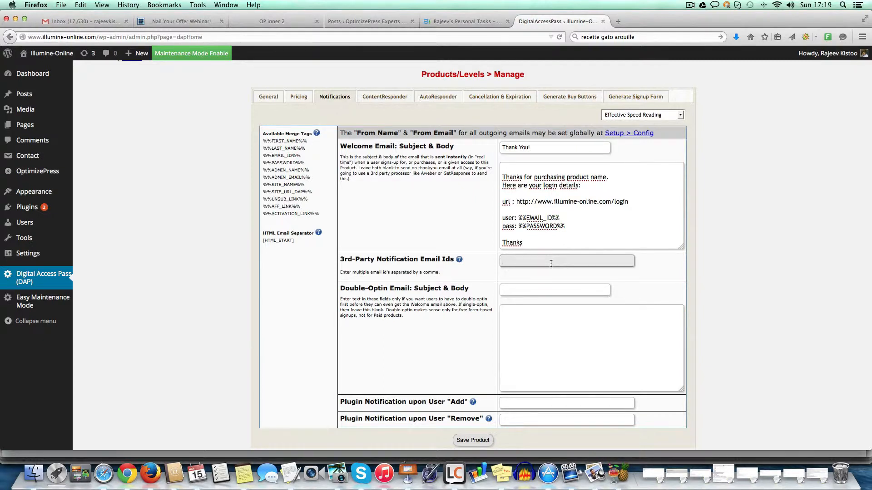
click(567, 262)
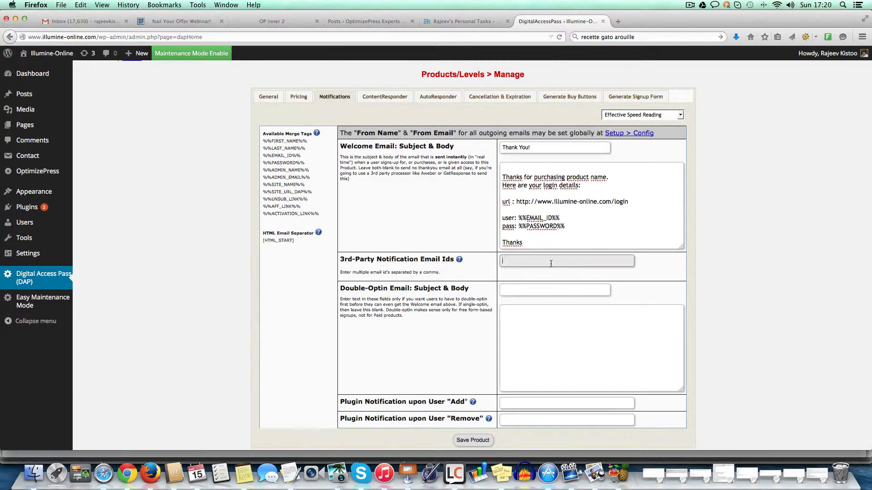
text(listname@)
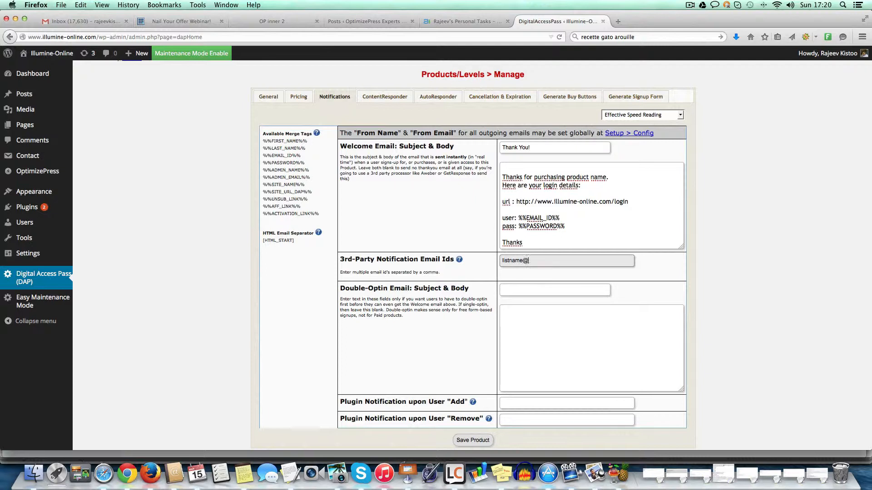
text(aweber.com)
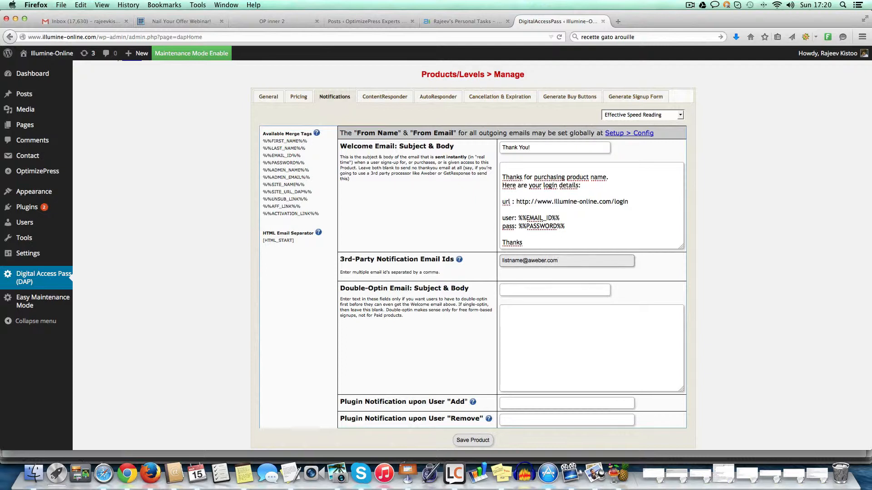
click(566, 260)
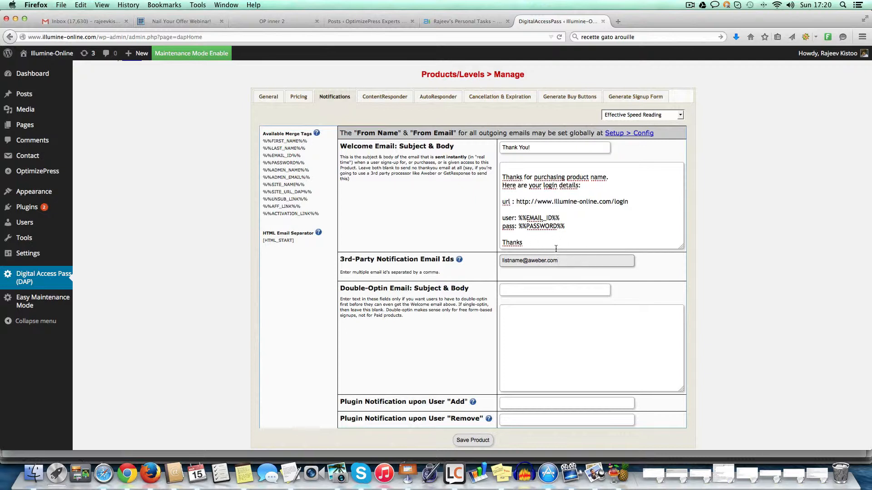
click(567, 261)
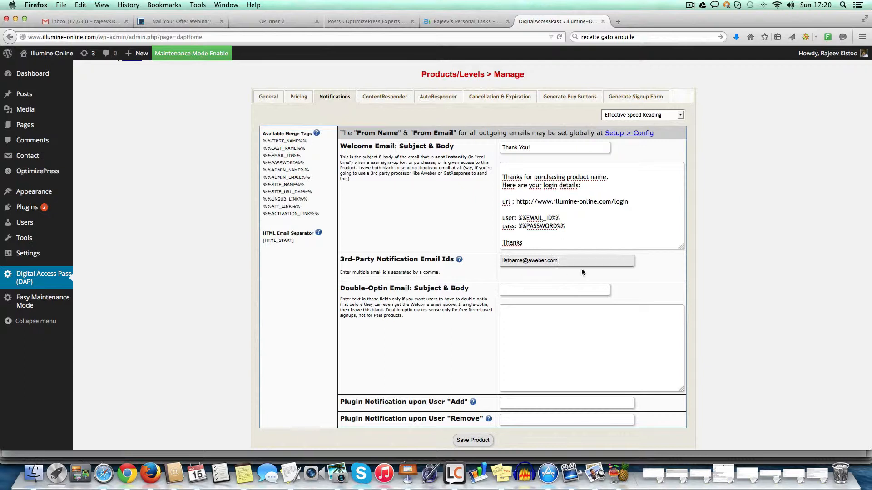
click(566, 261)
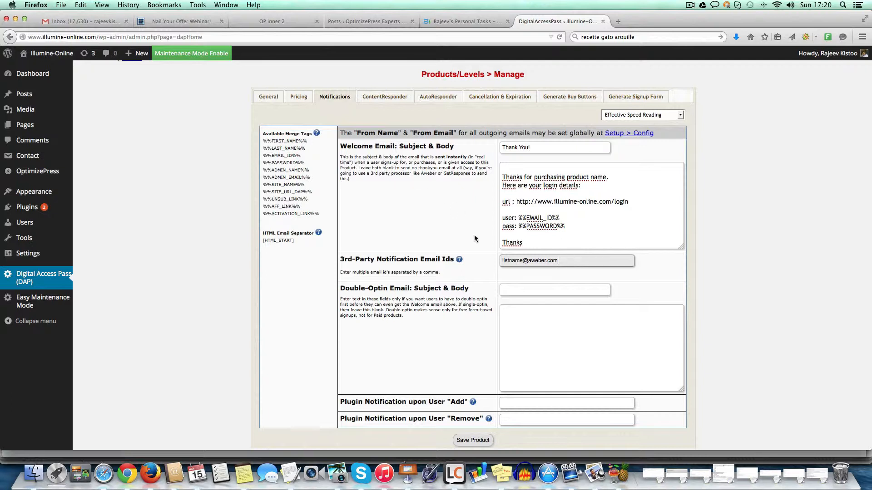
scroll(down, 3)
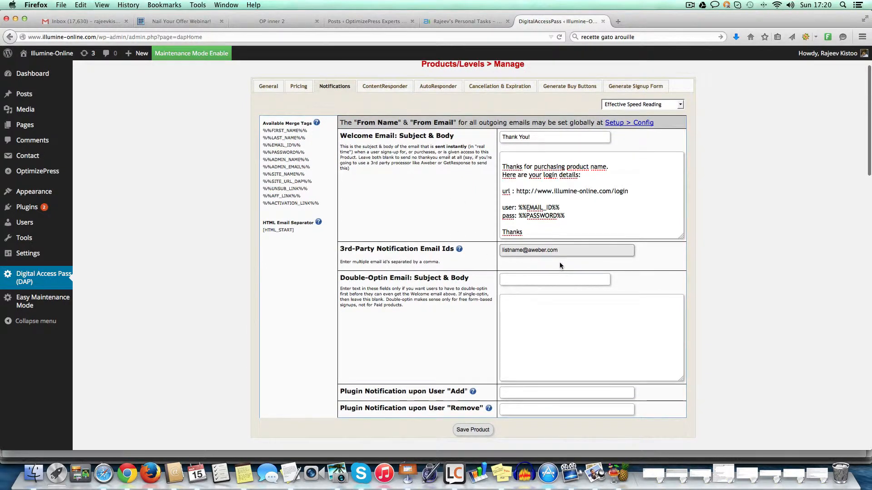
click(565, 251)
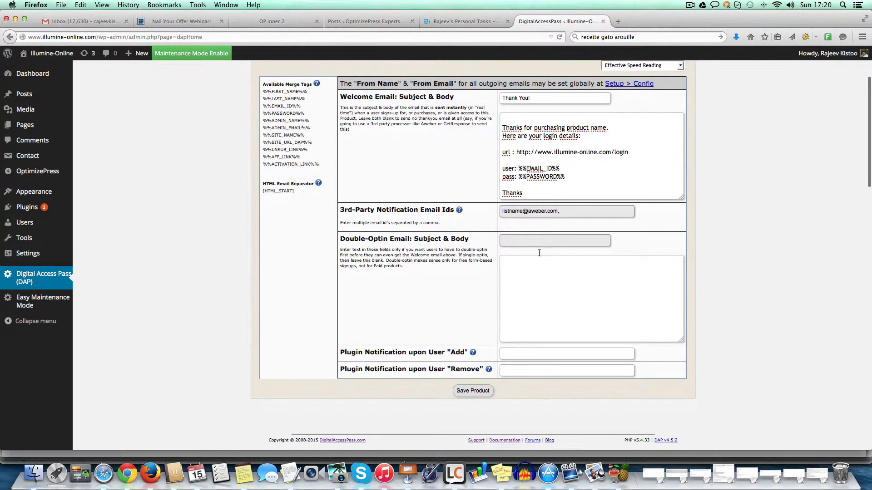
click(385, 79)
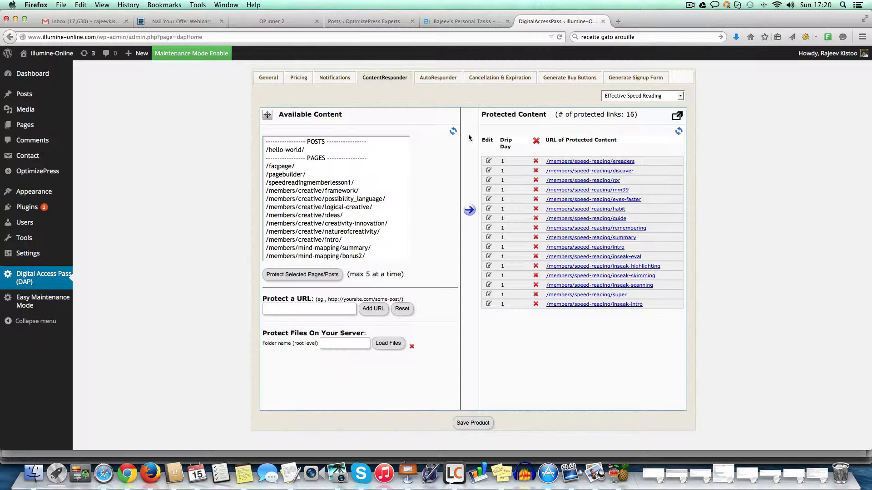
mouse_move(335, 199)
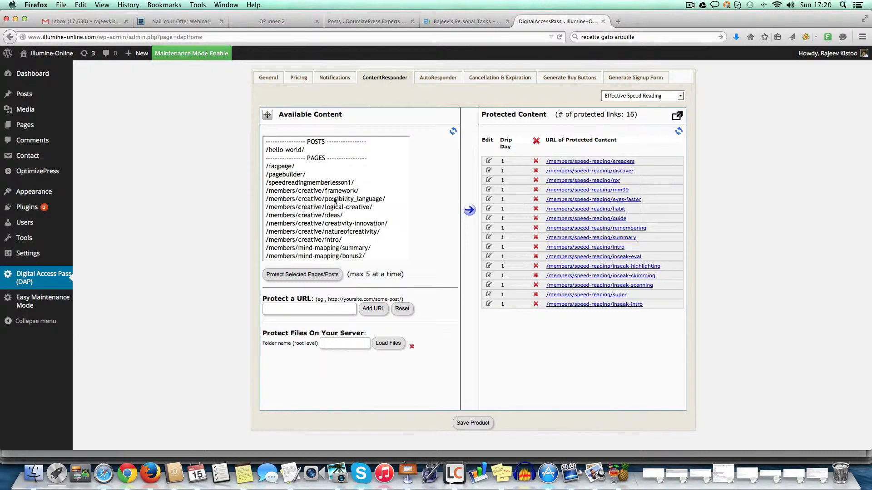
scroll(down, 3)
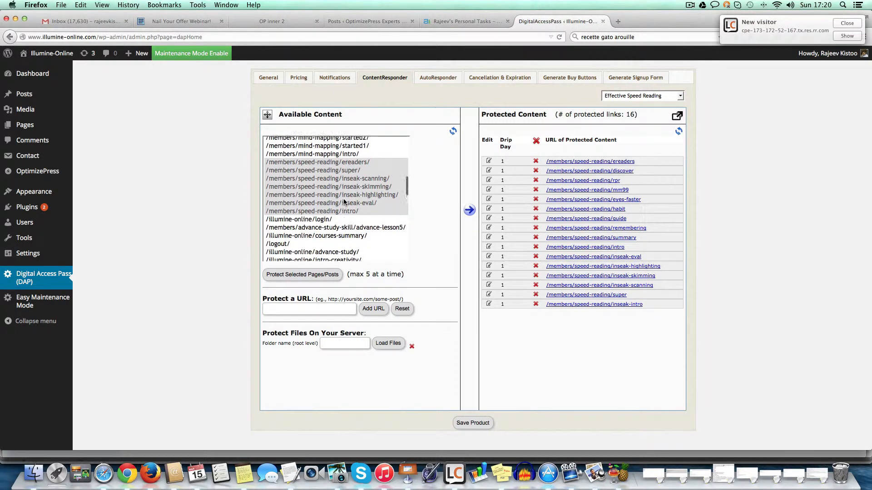
scroll(down, 3)
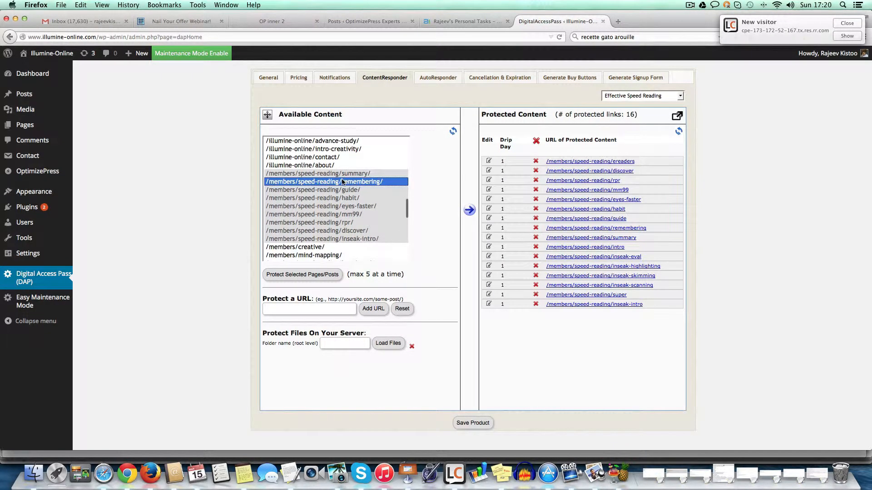
click(318, 173)
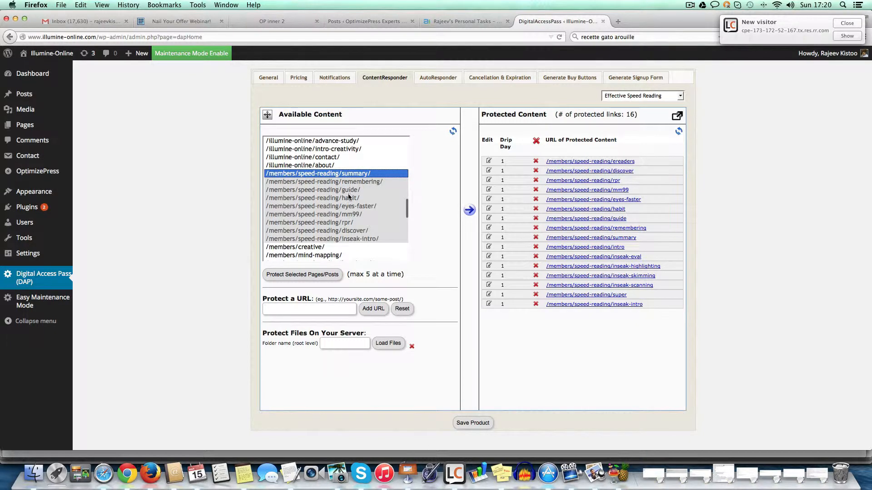
click(320, 206)
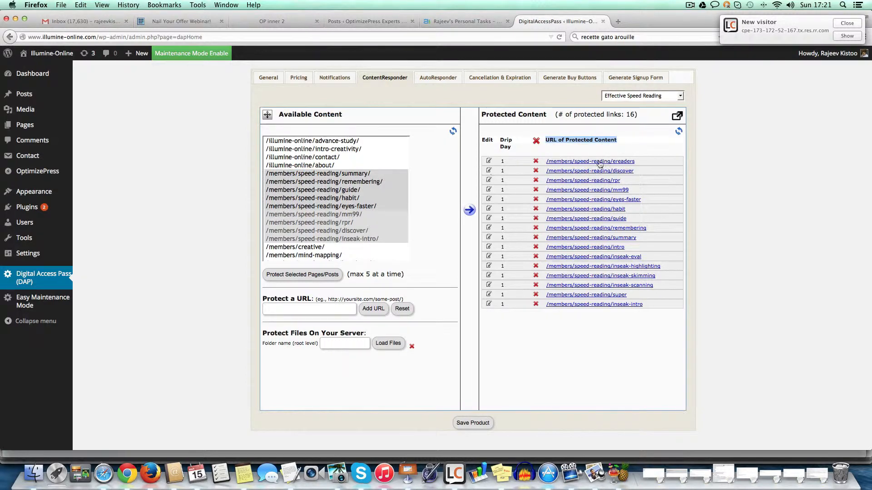
mouse_move(638, 219)
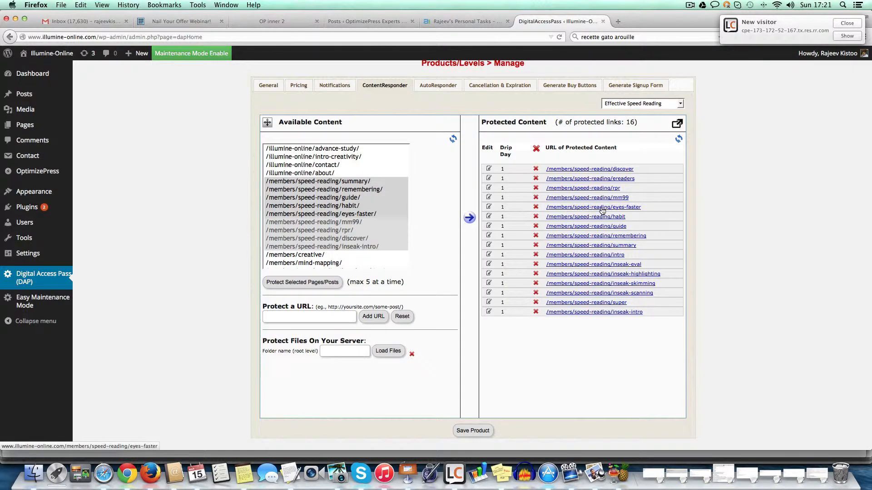
mouse_move(588, 207)
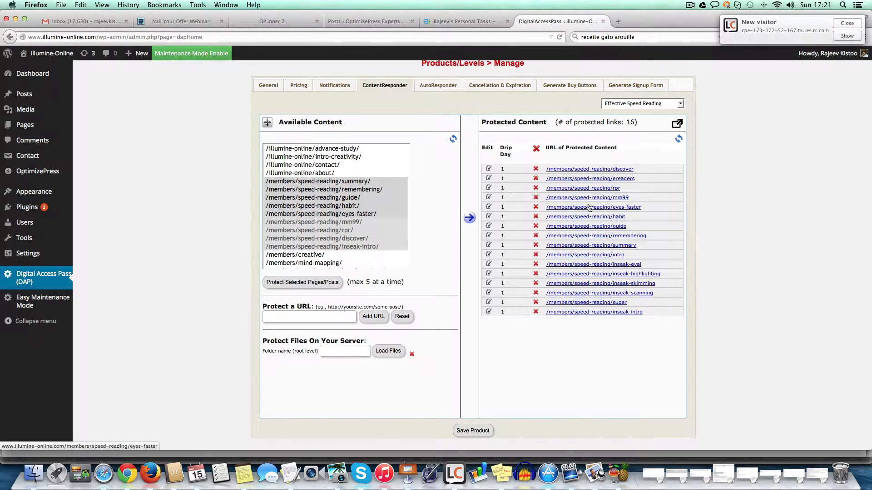
Select /members/speed-reading/ in Available Content for adding to Protected Content
scroll(down, 3)
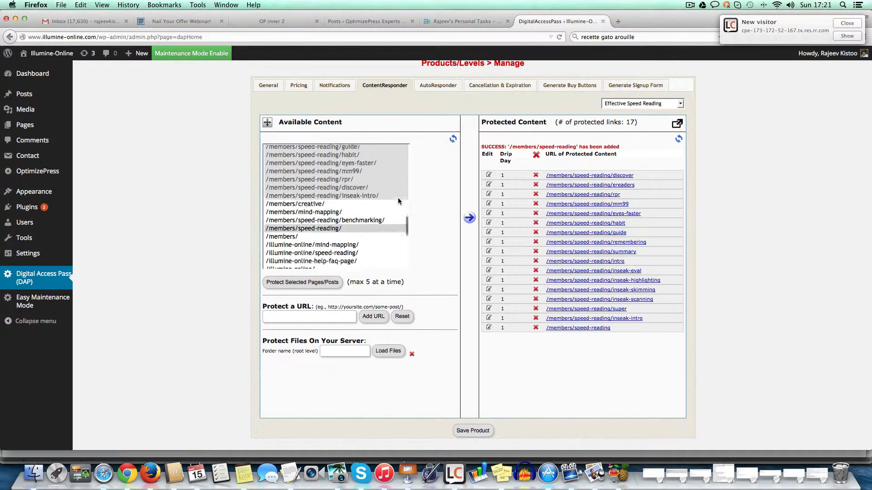
click(321, 187)
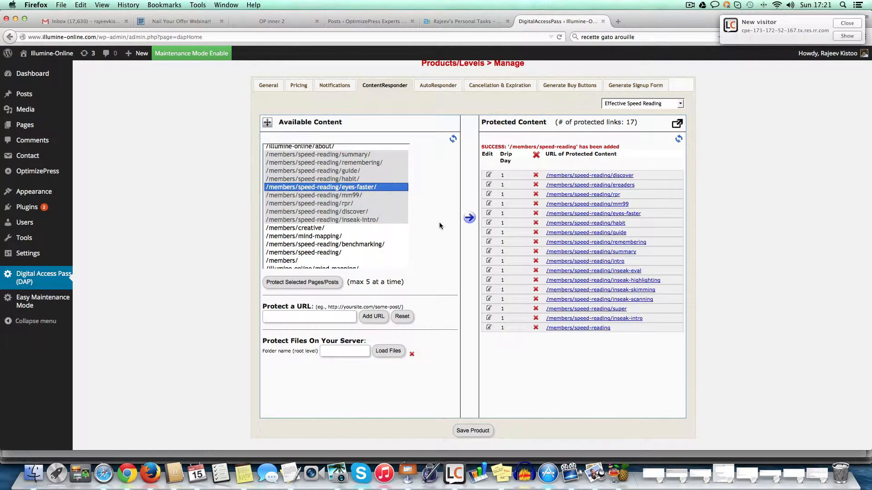
mouse_move(434, 227)
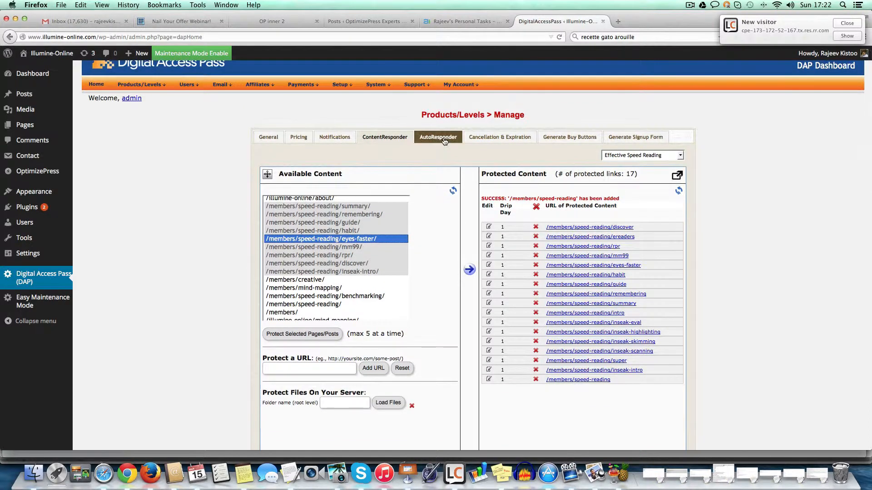
Under Cancellation & Expiration, set the Expiration Action to Remove From Product
click(438, 137)
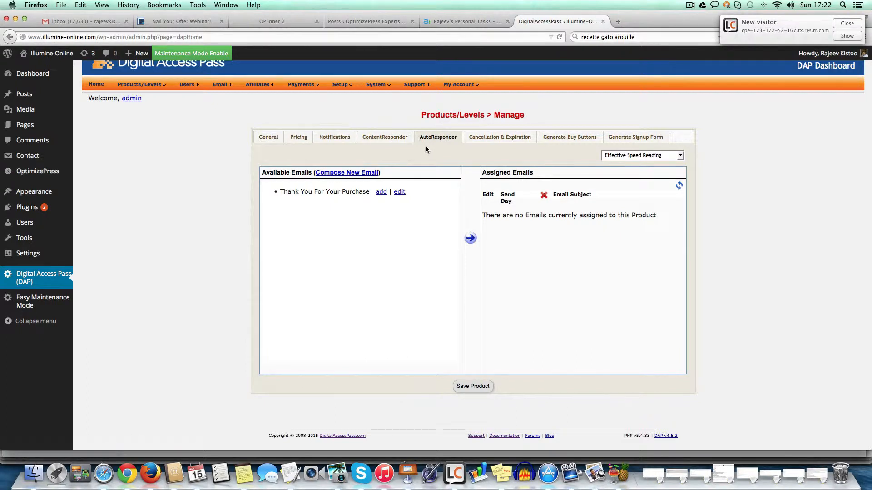
mouse_move(365, 169)
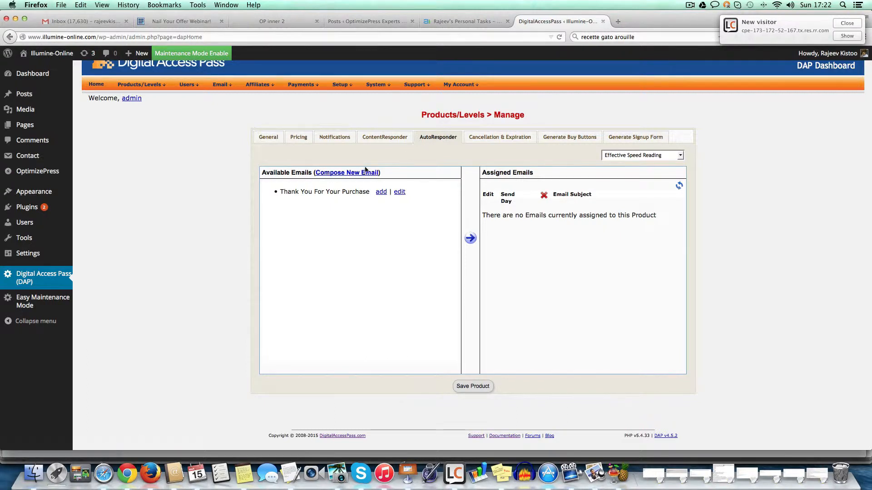
mouse_move(434, 191)
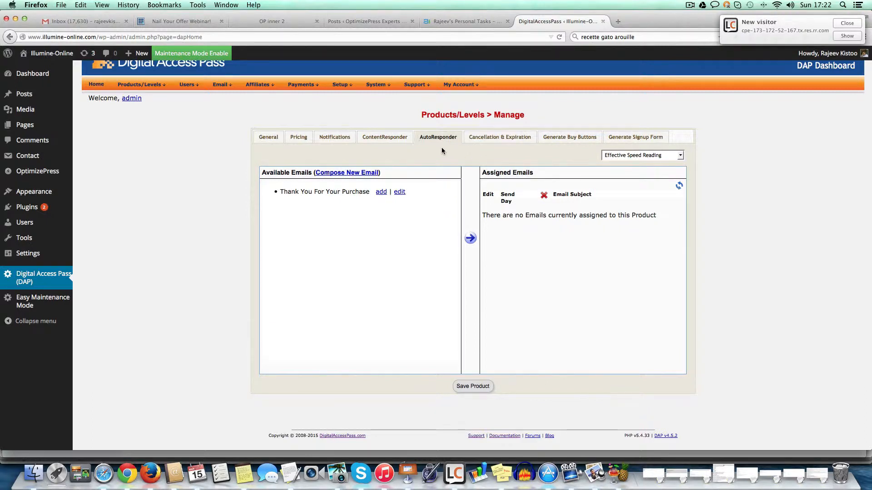
click(499, 137)
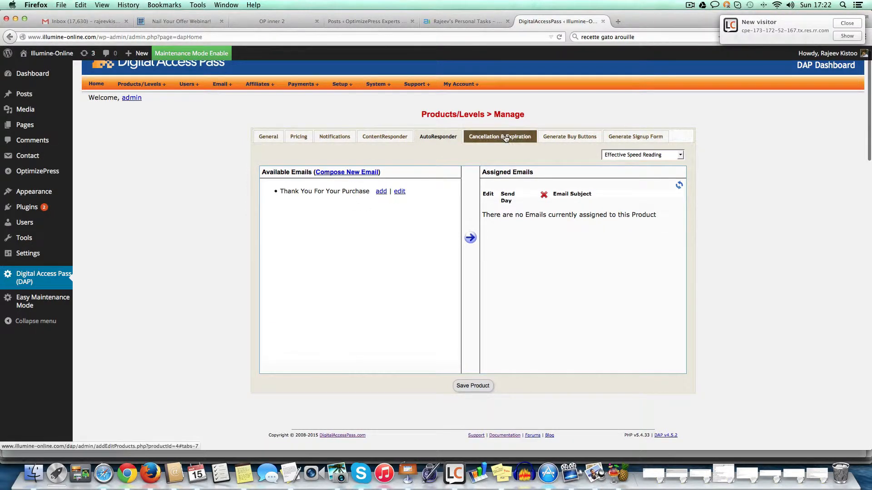
click(499, 136)
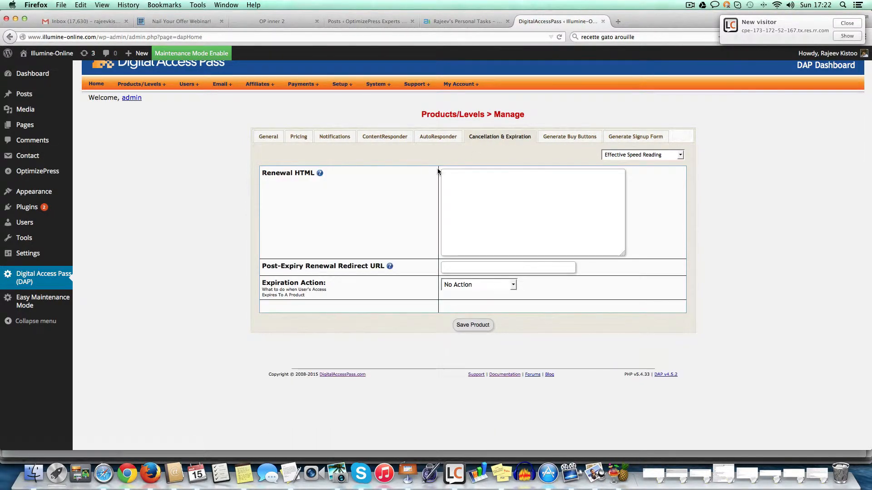
click(509, 267)
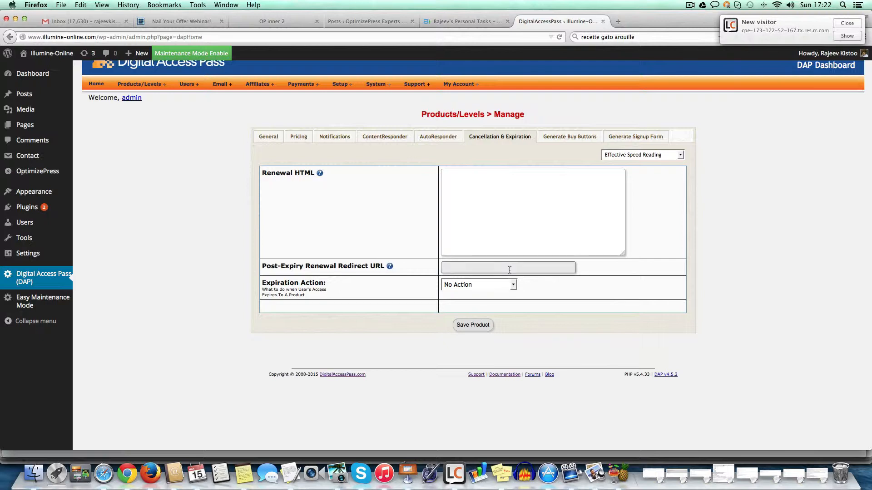
click(508, 267)
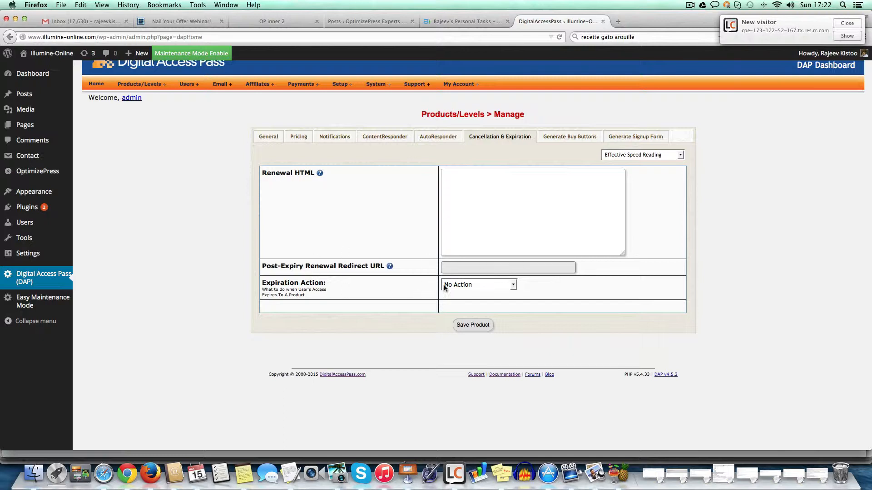
click(478, 285)
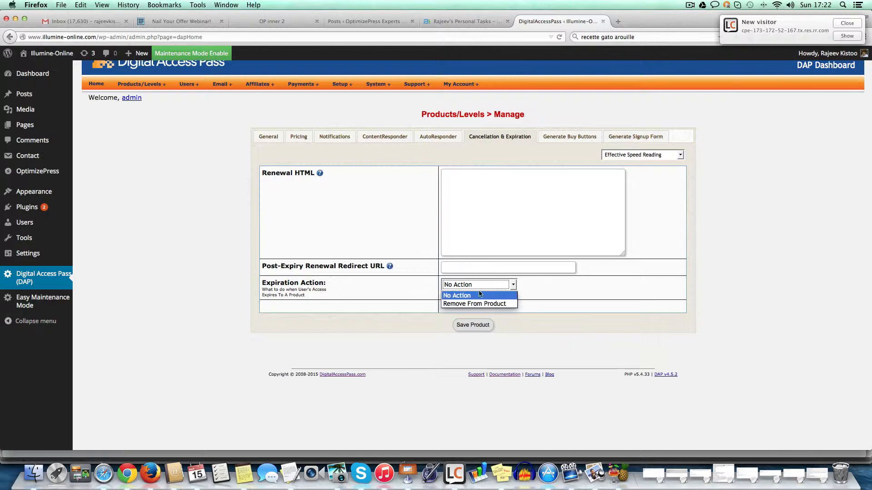
click(474, 303)
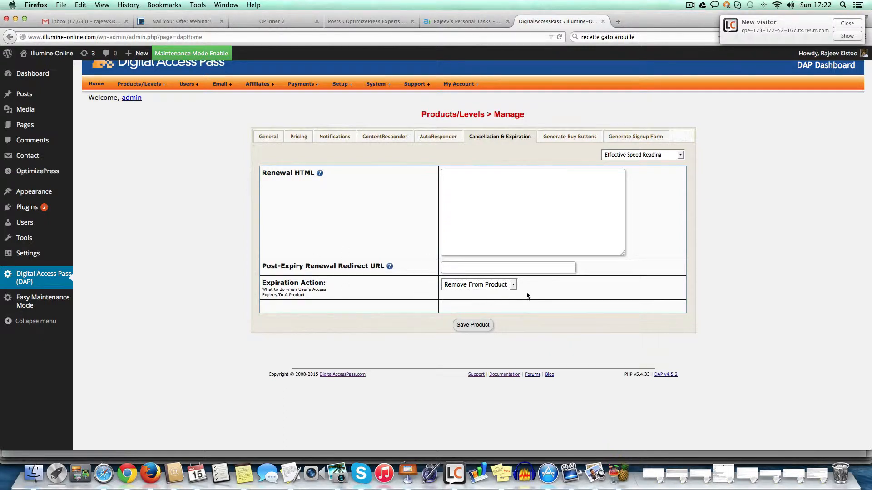
mouse_move(567, 140)
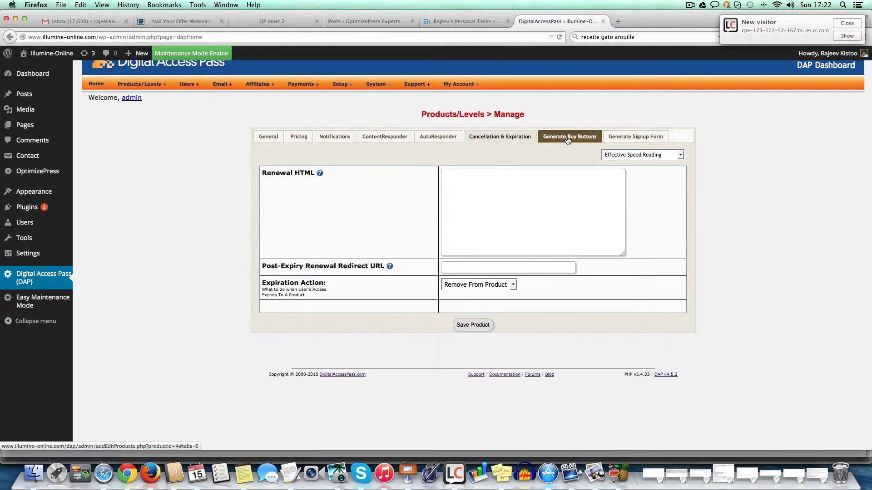
Bring up the Generate Buy Buttons section for Effective Speed Reading
click(570, 137)
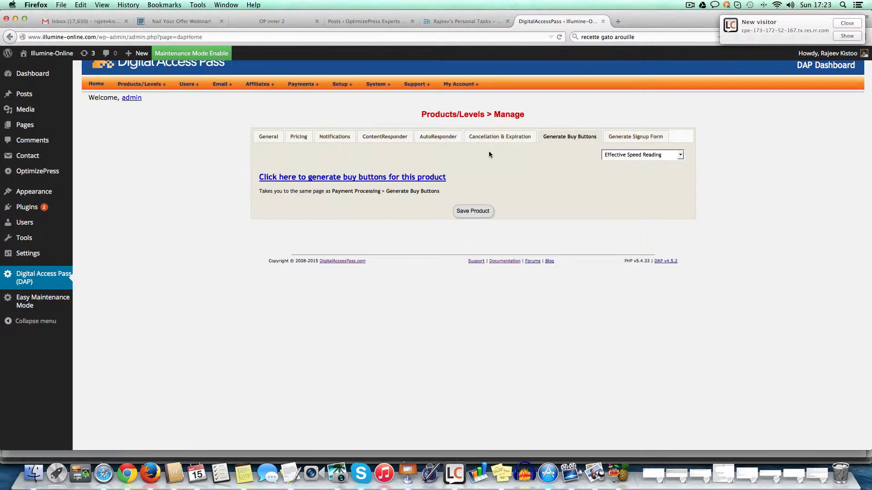
mouse_move(411, 180)
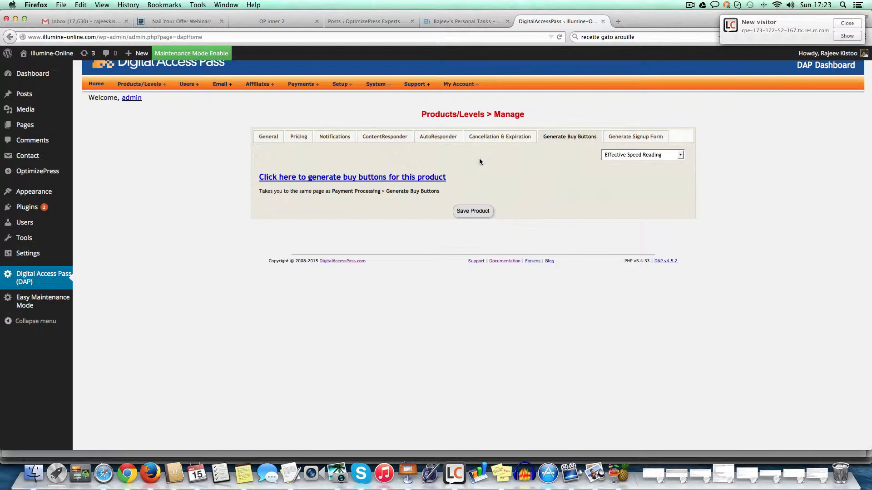
mouse_move(495, 170)
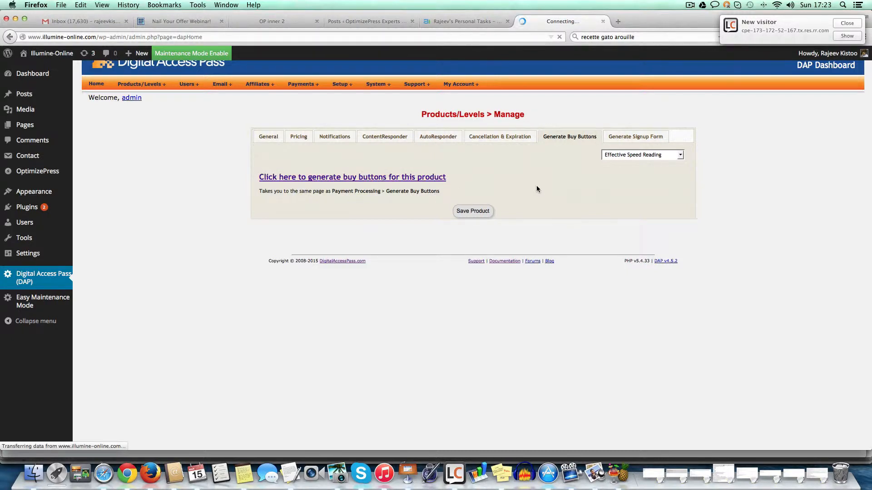
mouse_move(530, 191)
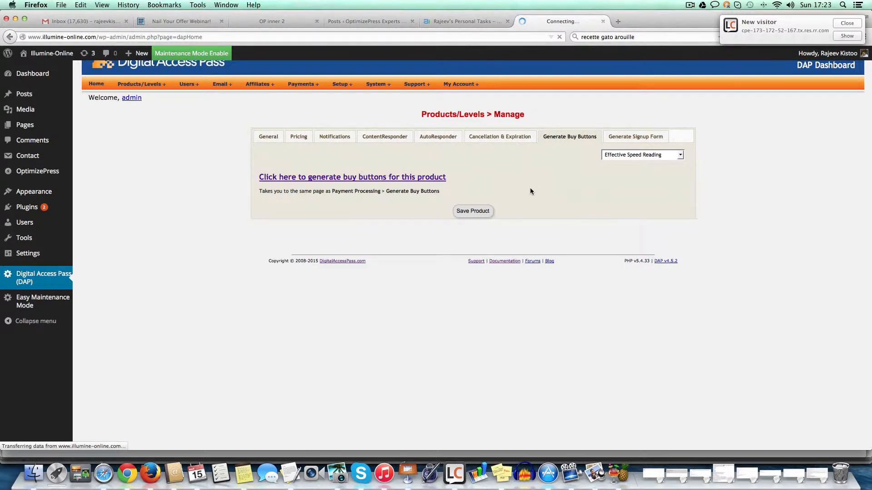
Generate a Buy Now PayPal payment link for the product (paypalCoupon URL, item_number=4)
click(352, 176)
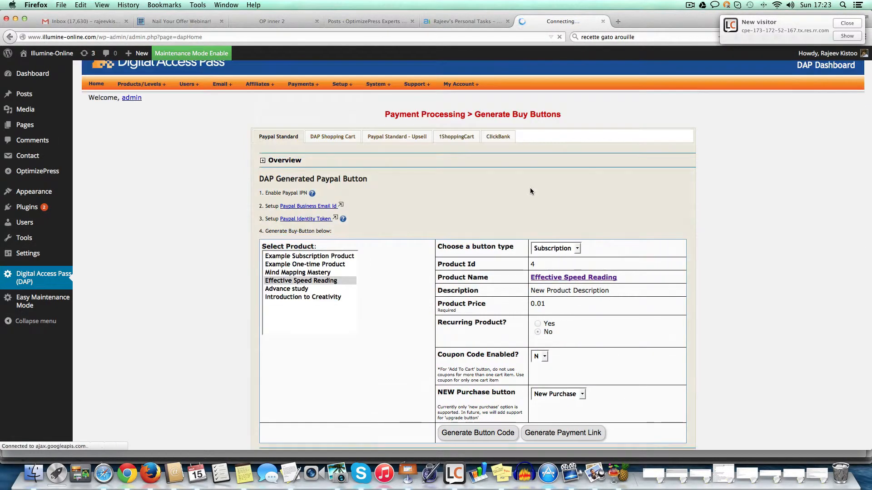
click(554, 163)
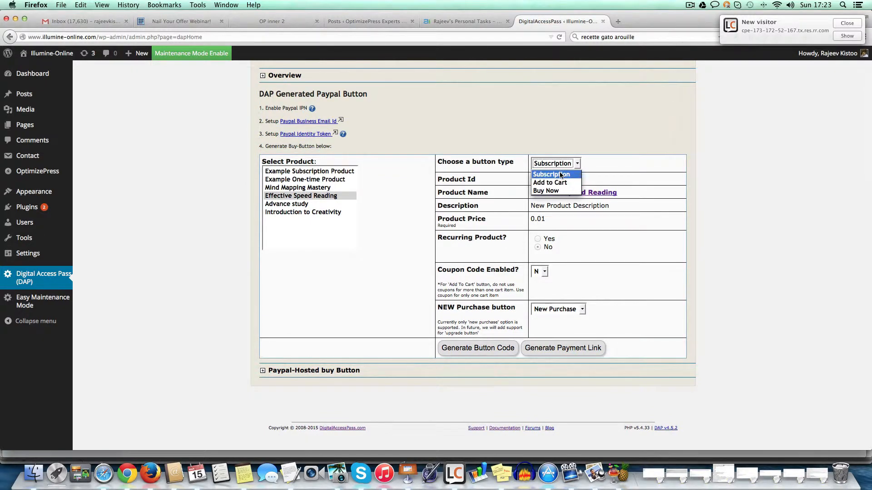
mouse_move(546, 191)
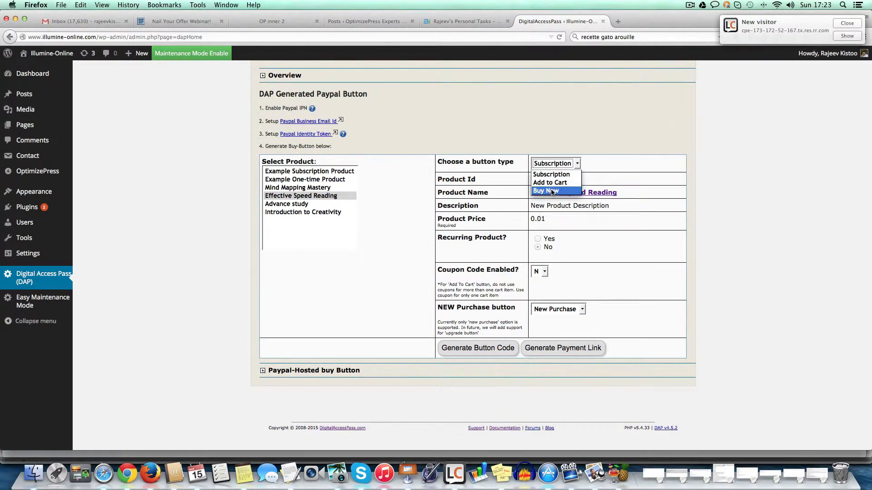
click(545, 191)
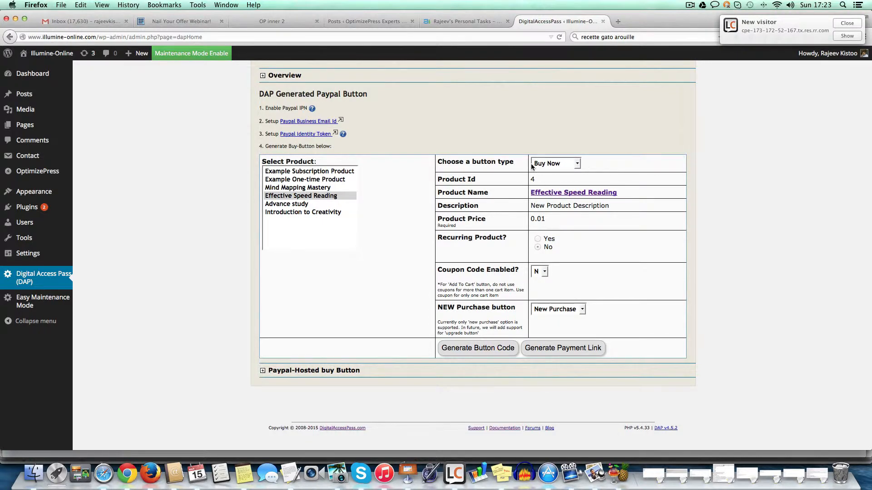
mouse_move(597, 169)
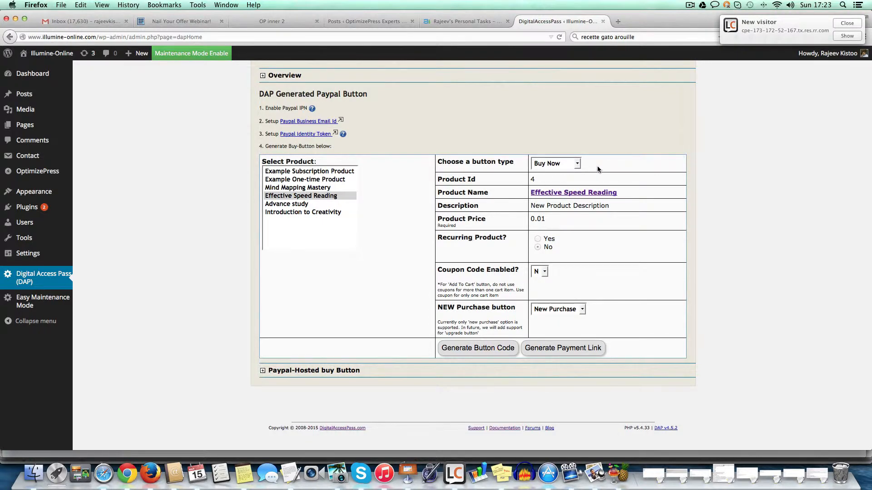
mouse_move(570, 288)
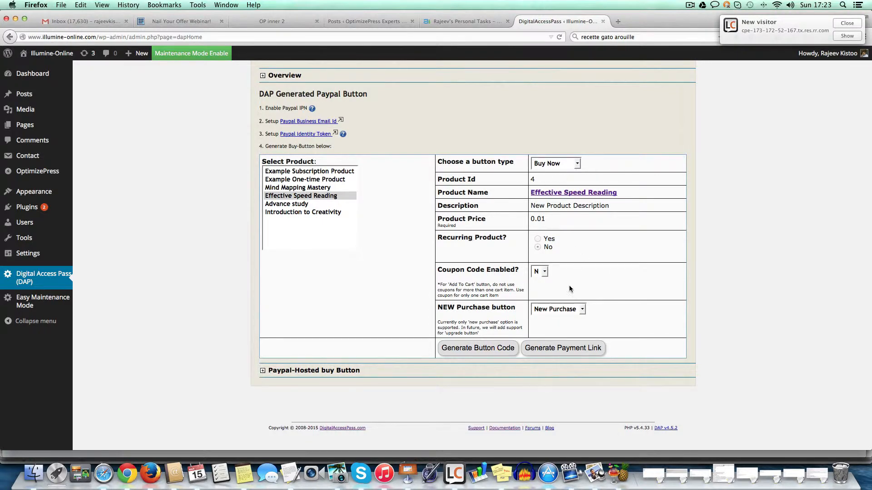
click(563, 348)
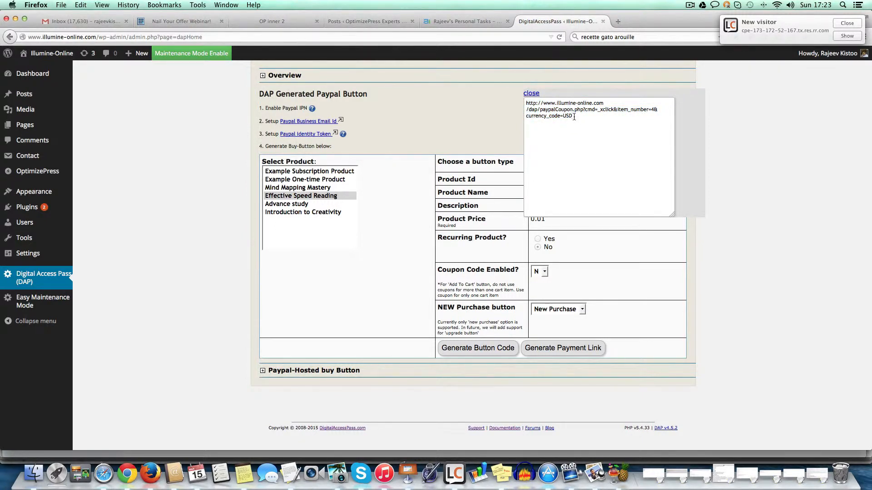
Preview the payment link's PayPal checkout in a new tab and return to DAP
click(622, 21)
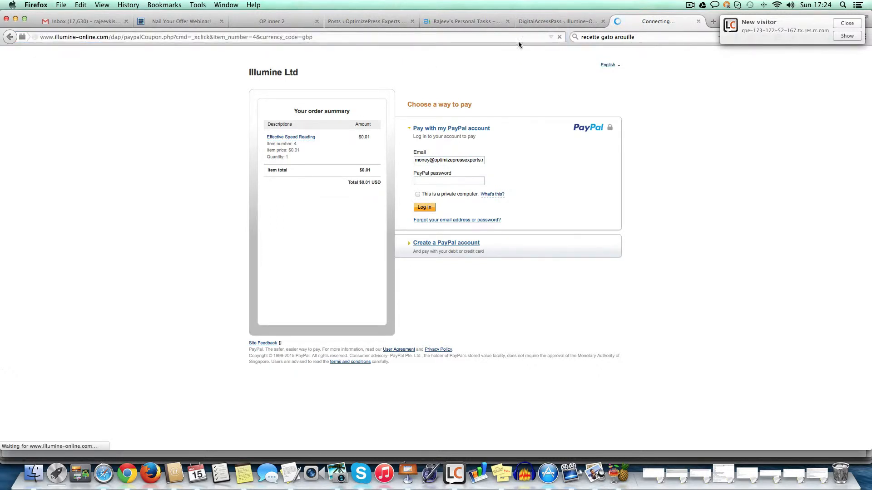
click(847, 22)
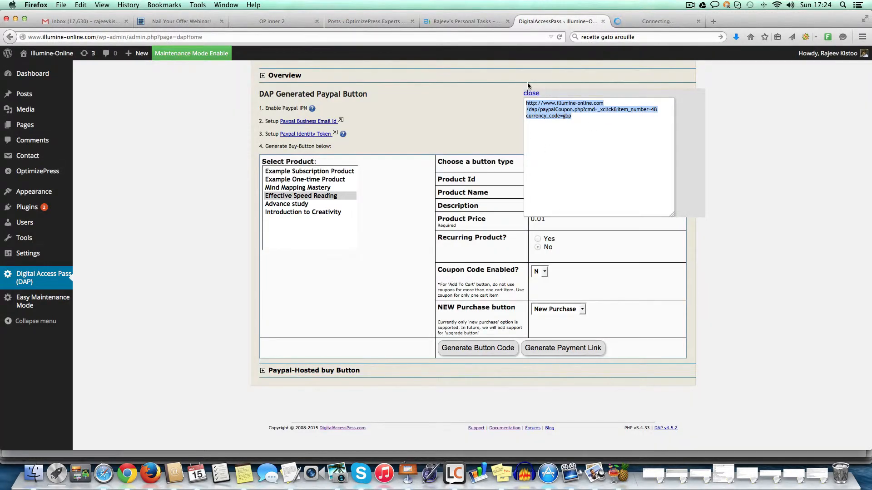
Close the payment link popup and return to Products/Levels > Manage
click(531, 92)
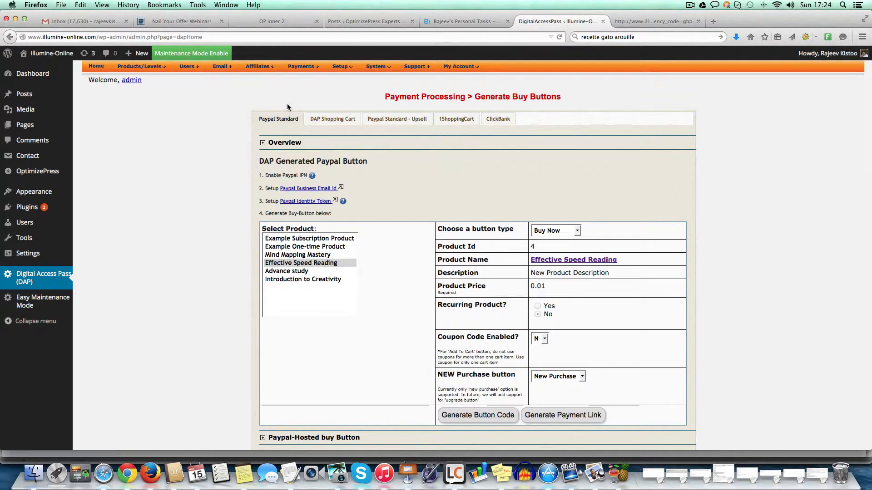
click(141, 66)
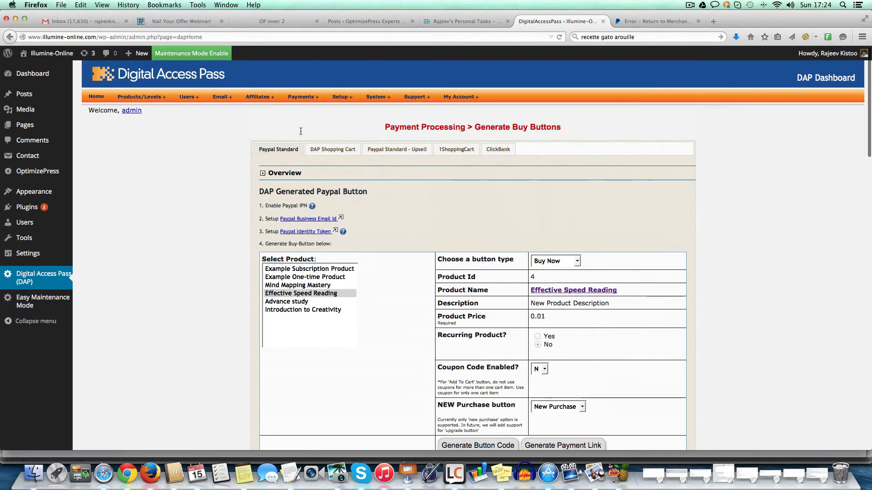
click(125, 107)
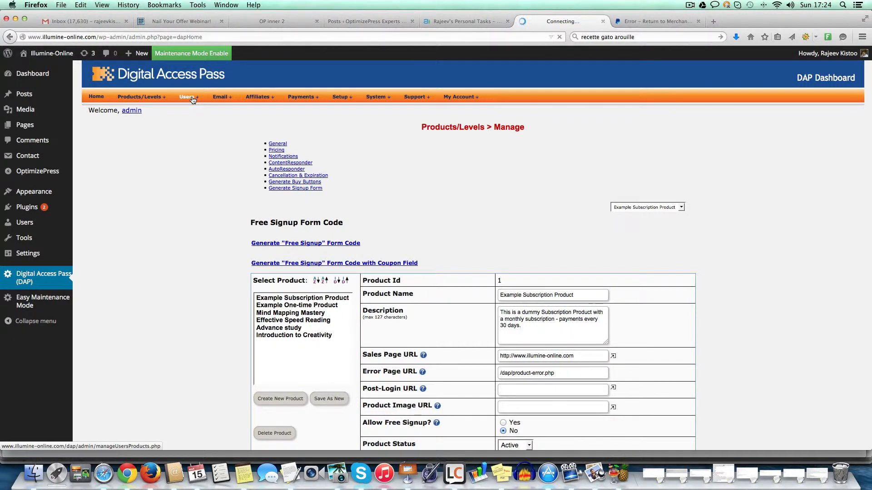
mouse_move(204, 108)
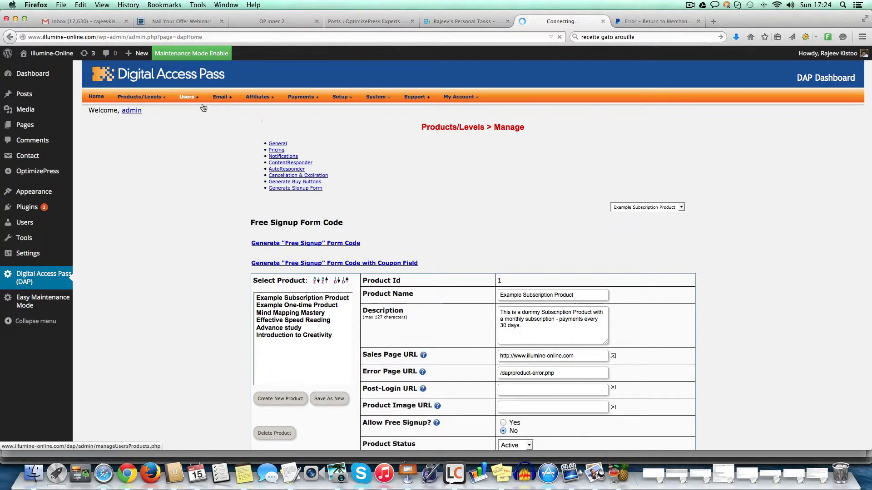
mouse_move(193, 98)
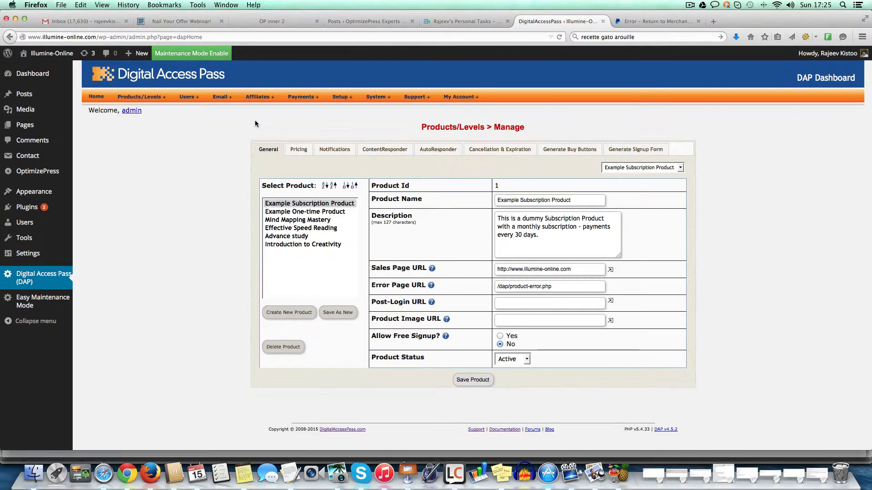
Start a new user assigned to Example One-time Product
click(187, 96)
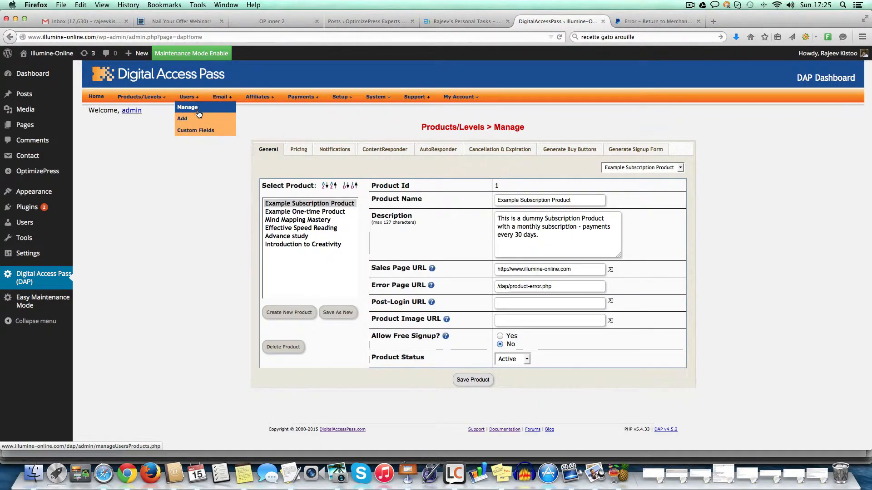
click(187, 107)
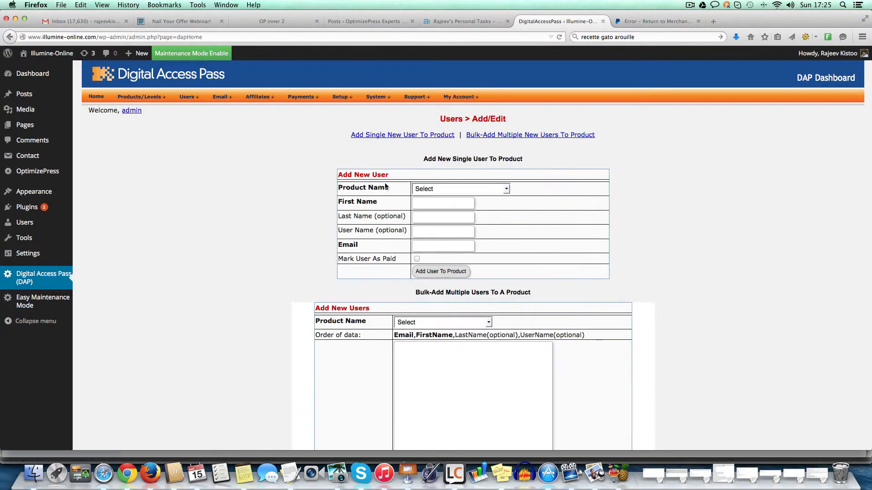
click(459, 189)
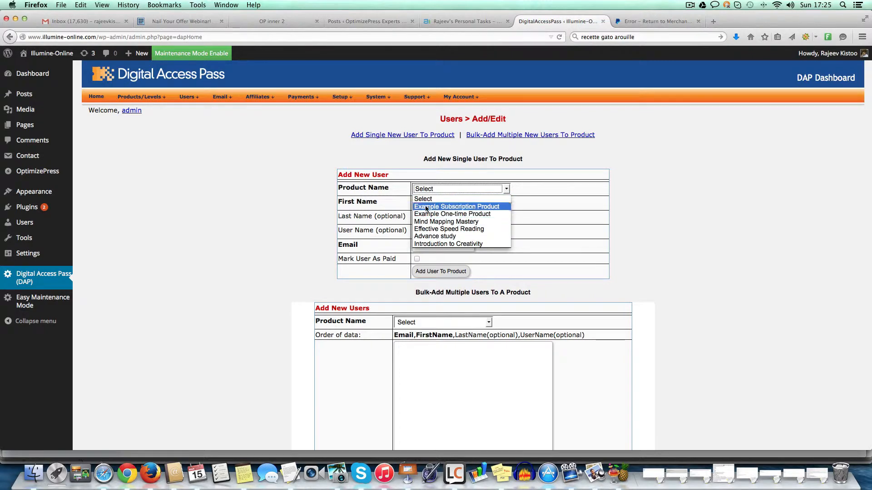
click(453, 213)
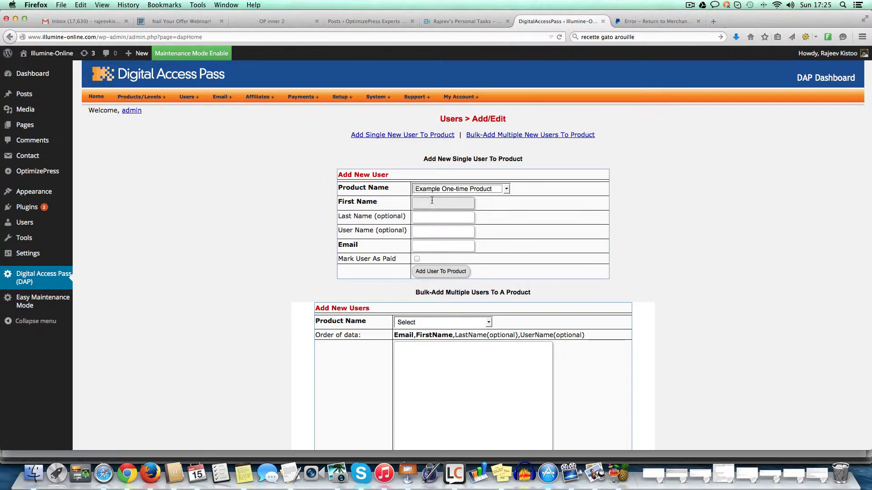
text(rajeev)
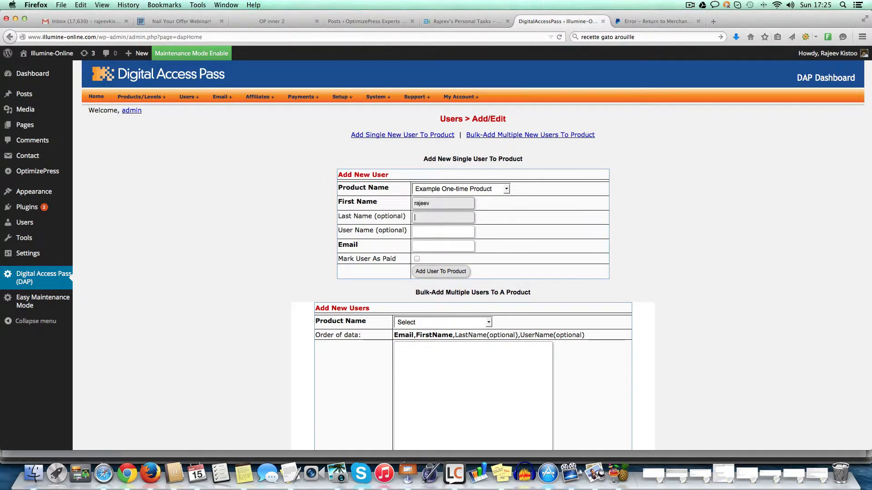
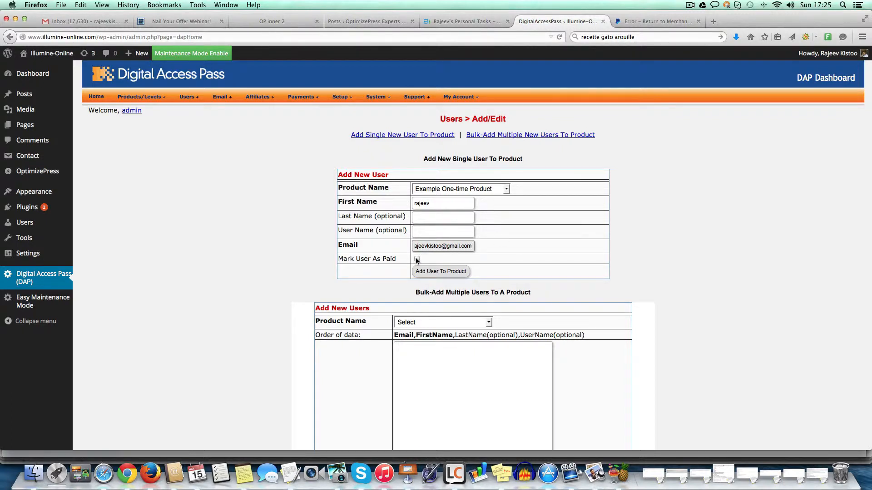
click(417, 259)
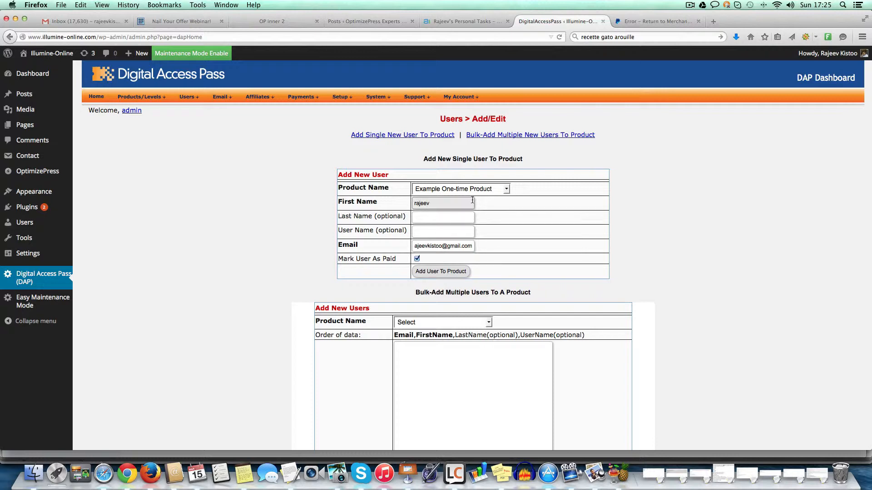
mouse_move(314, 162)
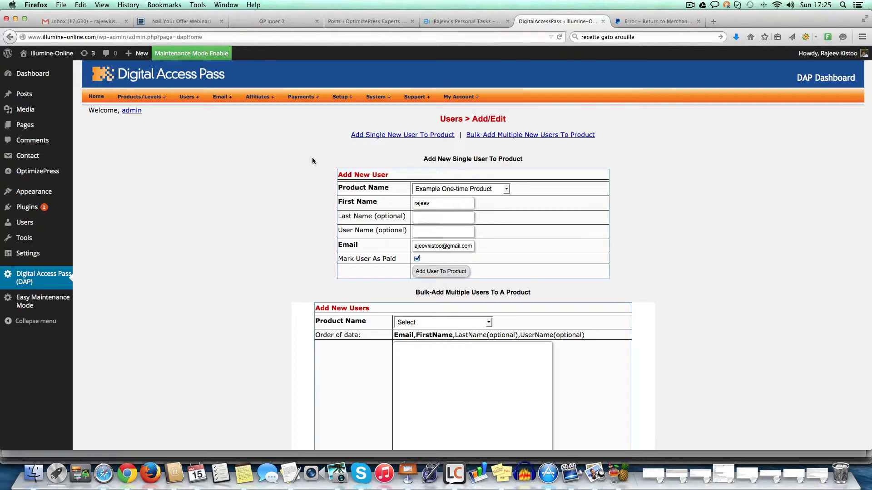
Bring up the admin user's Edit User profile from the user list
click(187, 97)
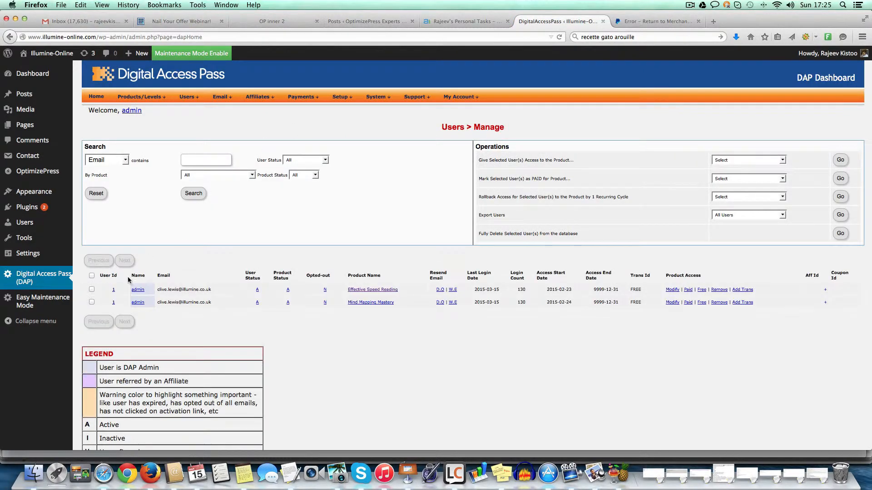
click(137, 290)
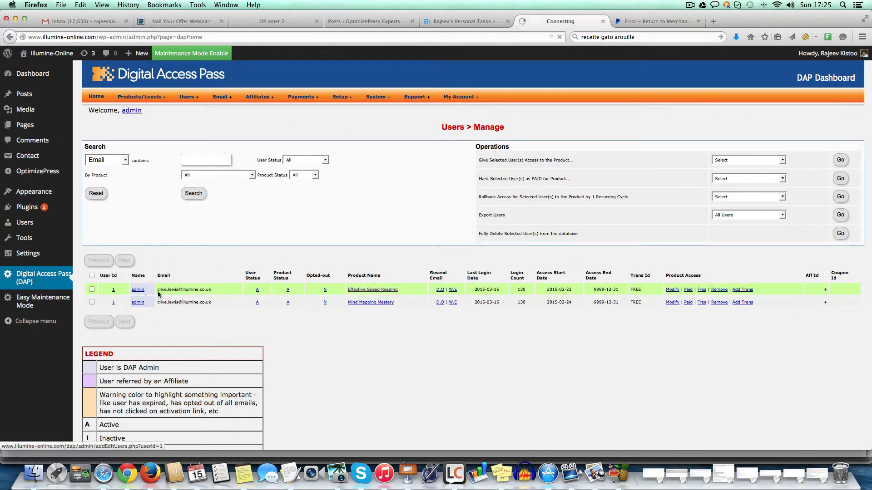
click(138, 290)
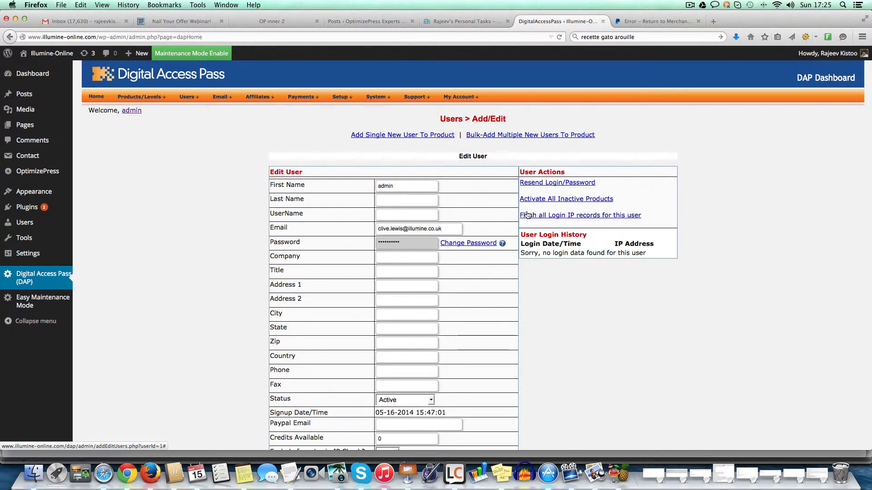
Review the admin profile's status and login history fields down the form
scroll(down, 3)
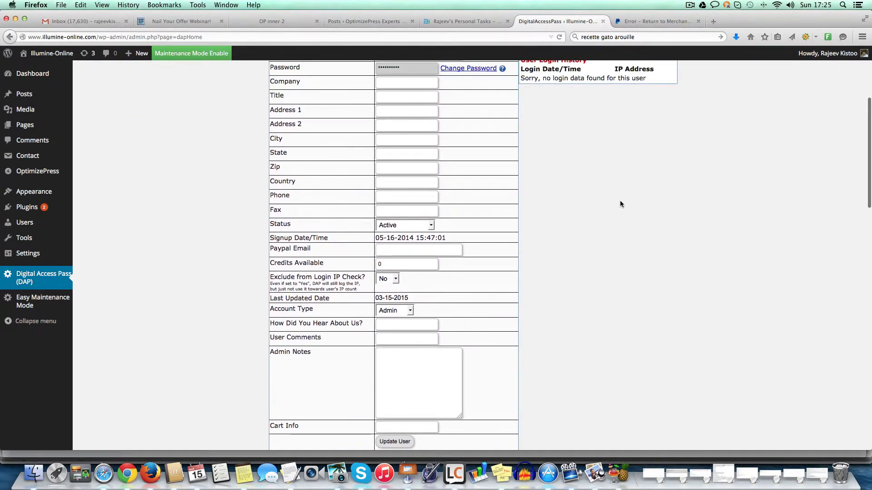
scroll(down, 3)
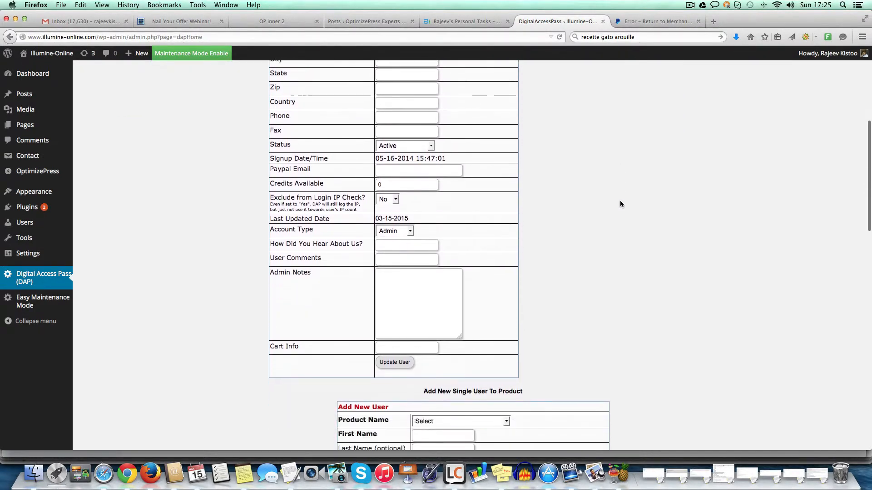
scroll(down, 3)
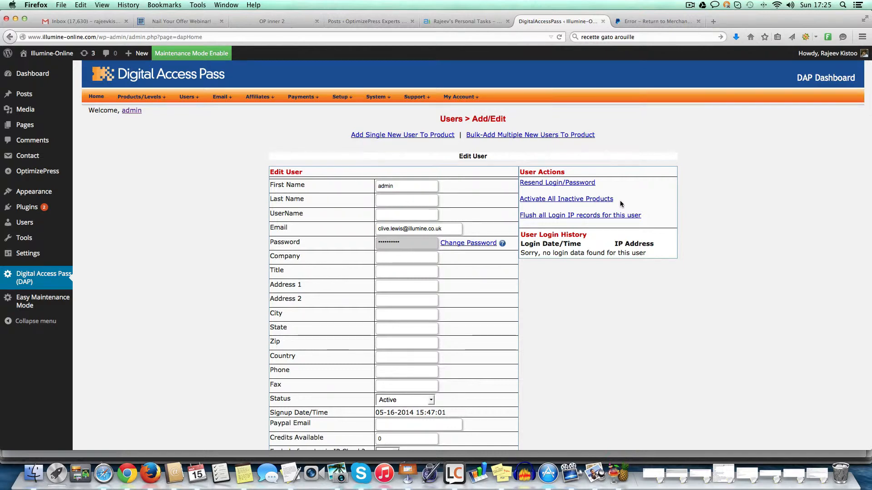
mouse_move(700, 210)
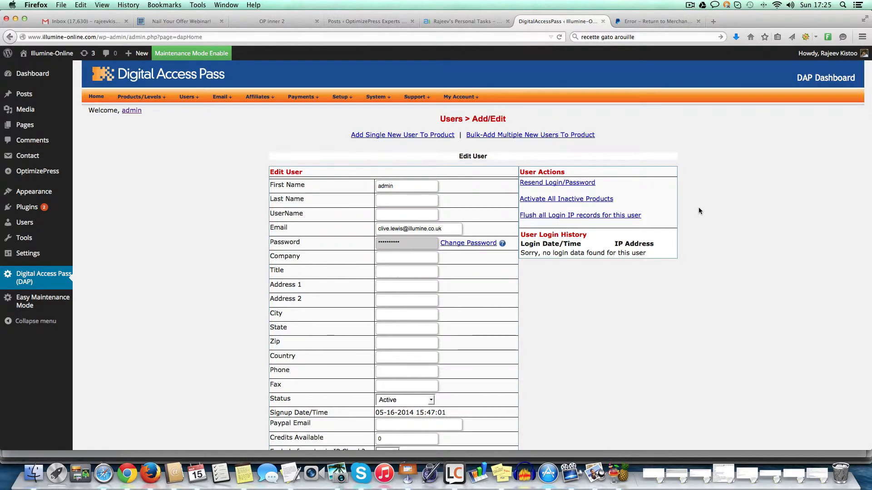
click(376, 96)
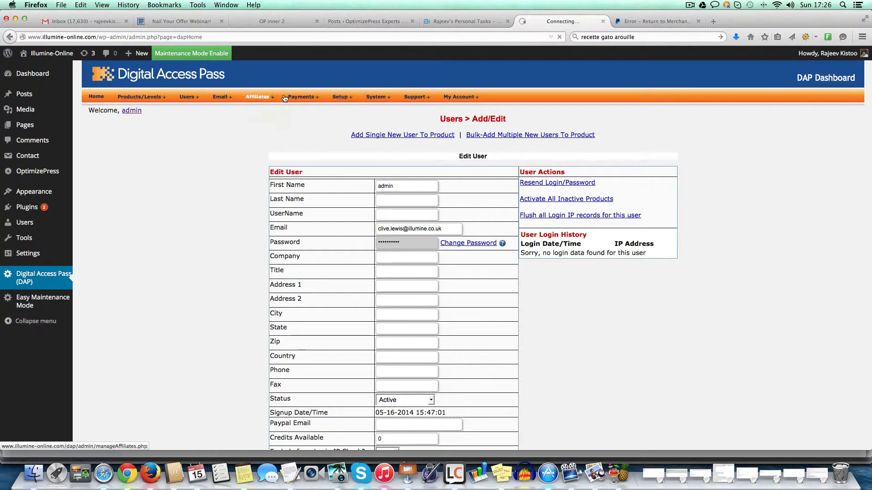
click(339, 97)
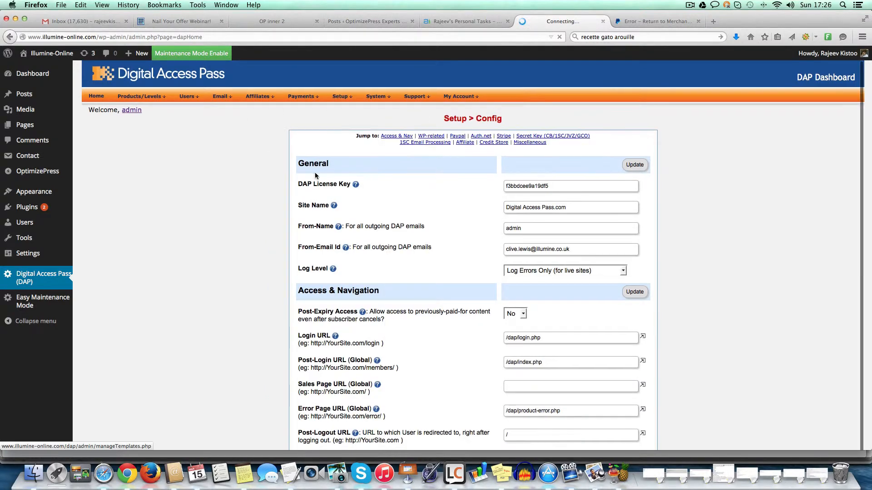
scroll(down, 3)
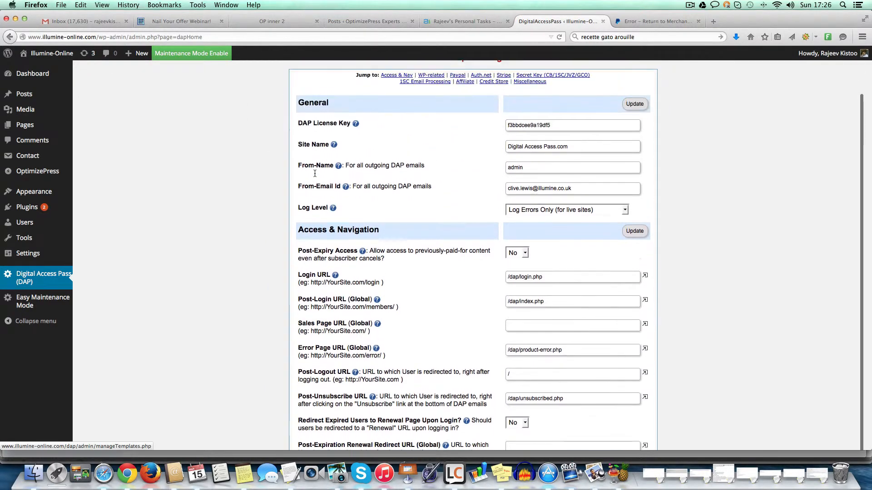
click(340, 96)
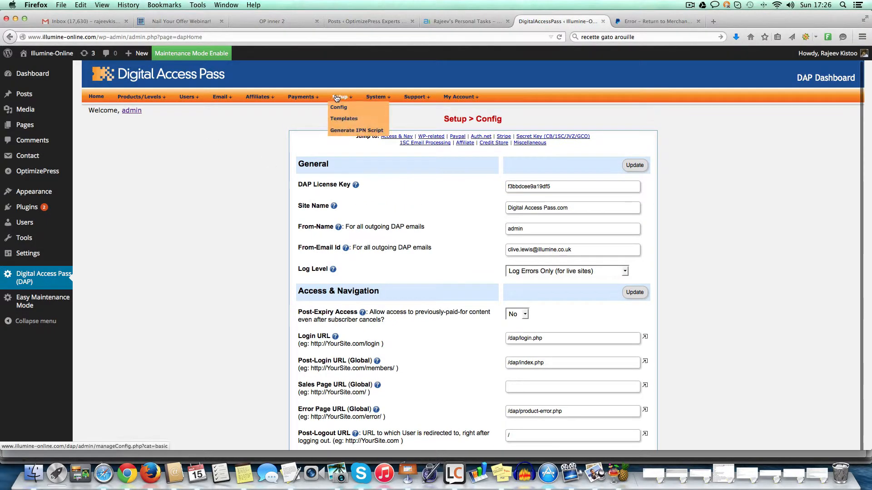
scroll(down, 3)
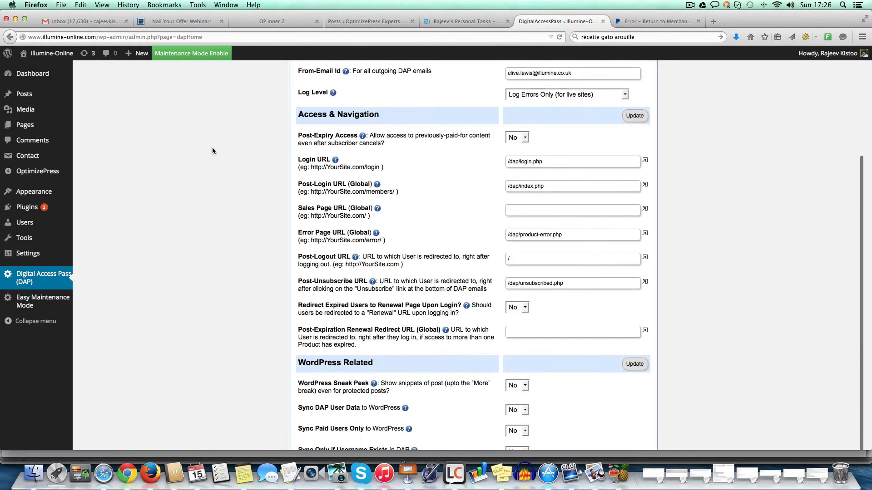
scroll(down, 3)
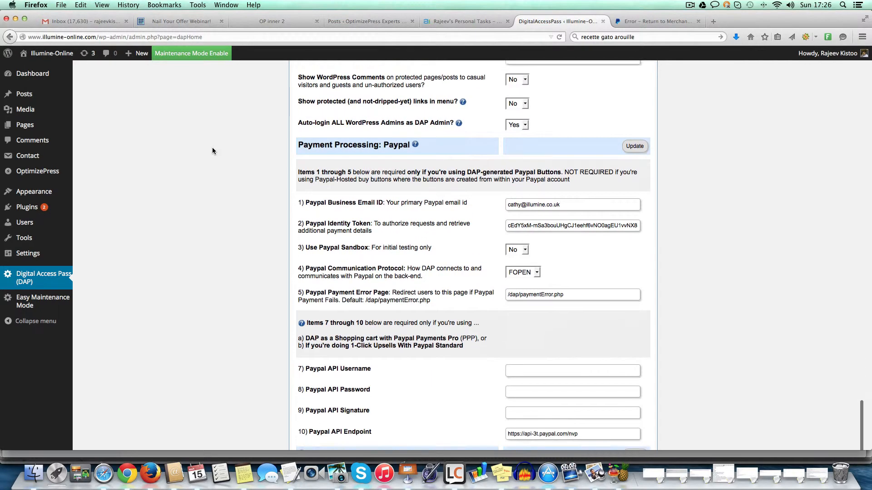
scroll(down, 3)
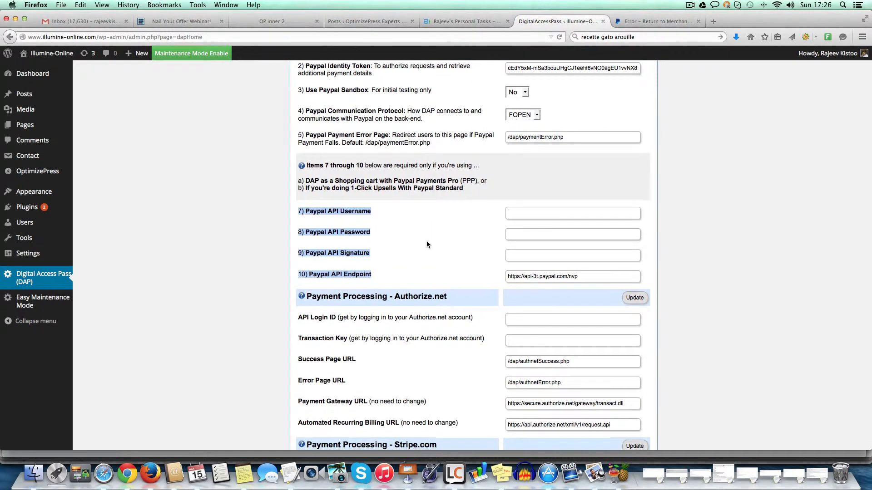
scroll(down, 3)
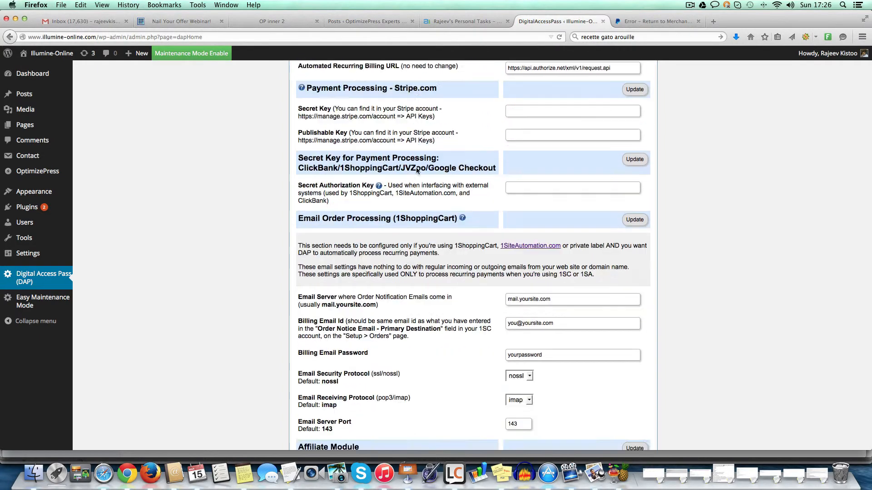
scroll(down, 3)
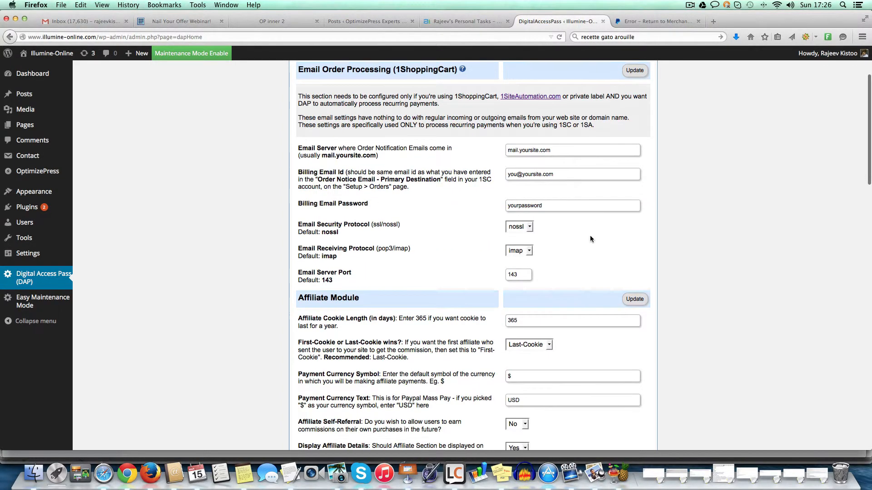
scroll(down, 3)
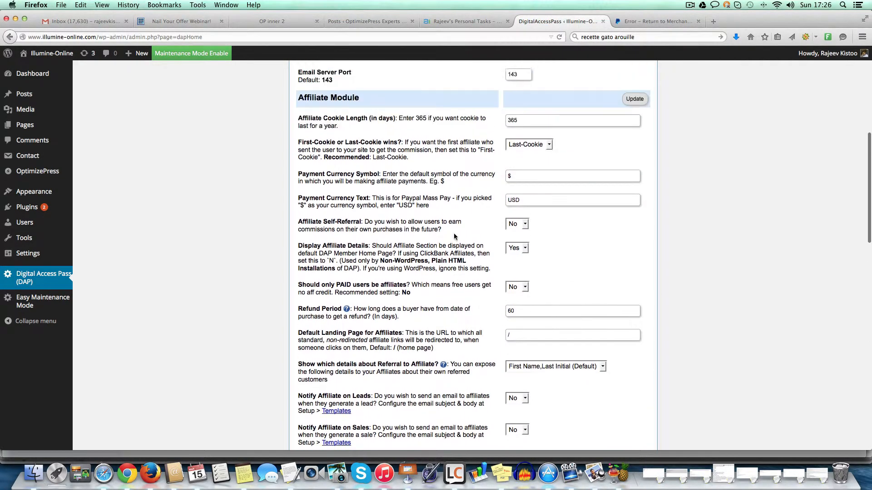
scroll(up, 3)
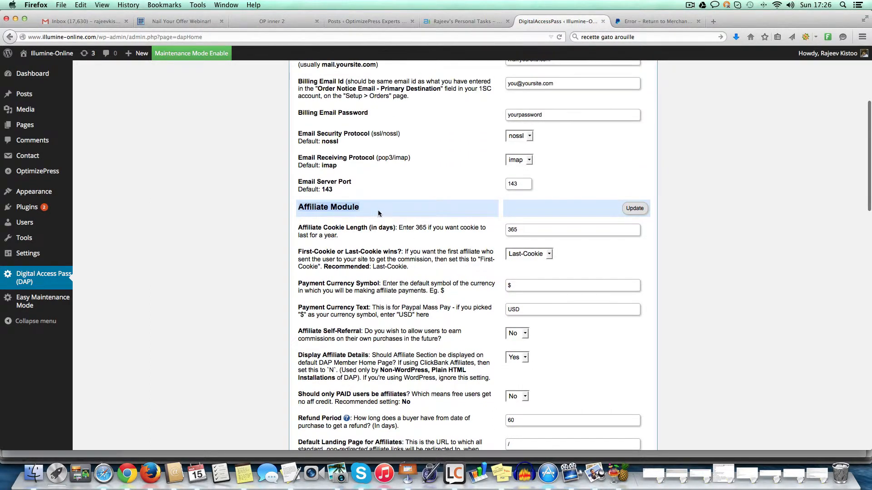
mouse_move(505, 234)
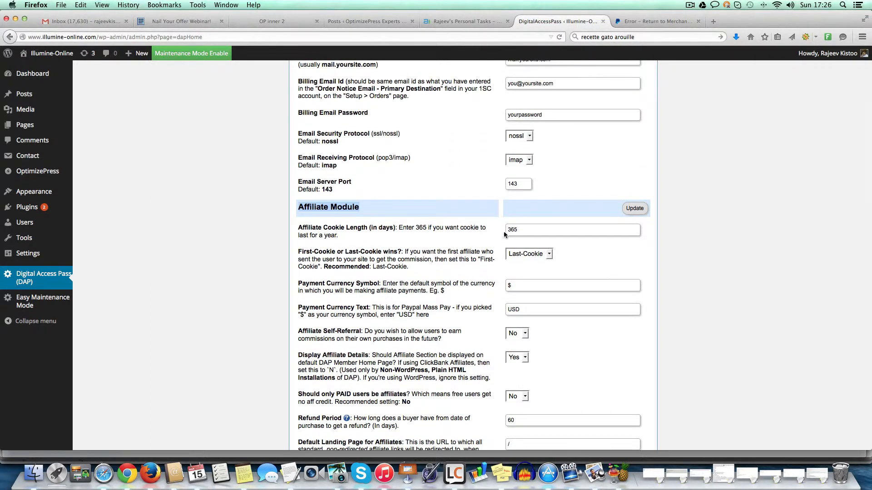
drag(397, 227, 338, 235)
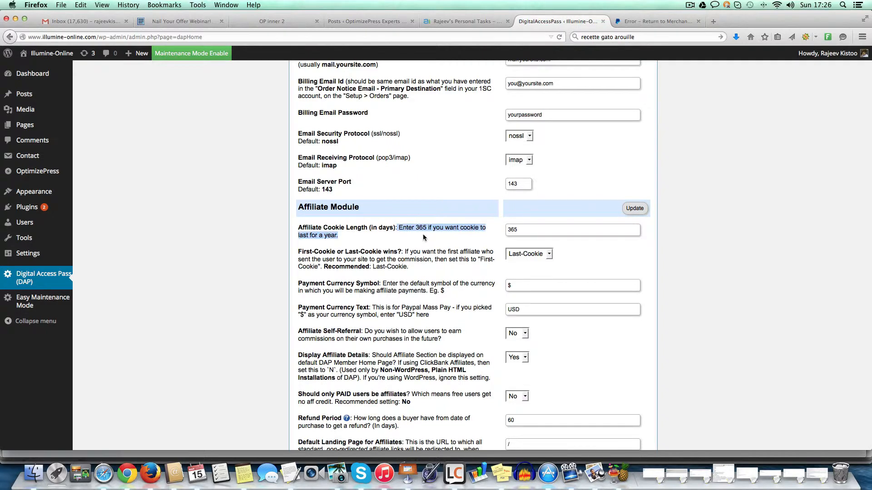
mouse_move(419, 294)
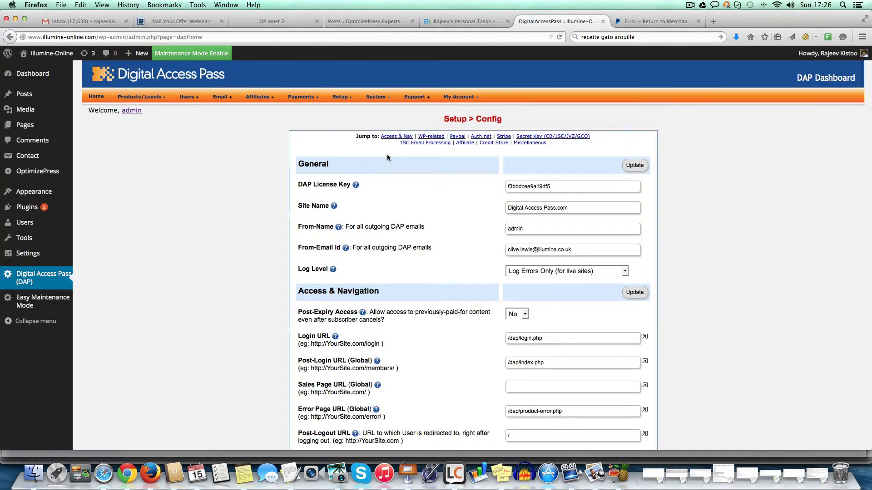
mouse_move(241, 126)
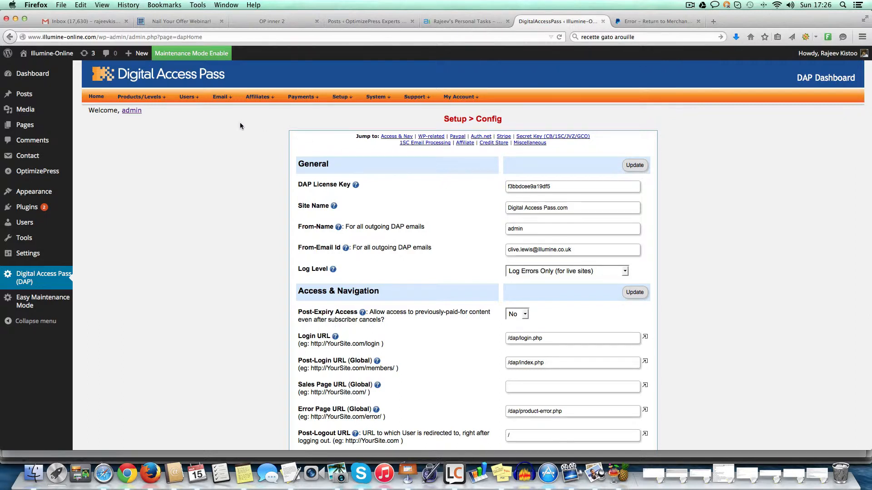
Navigate via the Affiliates menu to the empty Commissions page
click(220, 97)
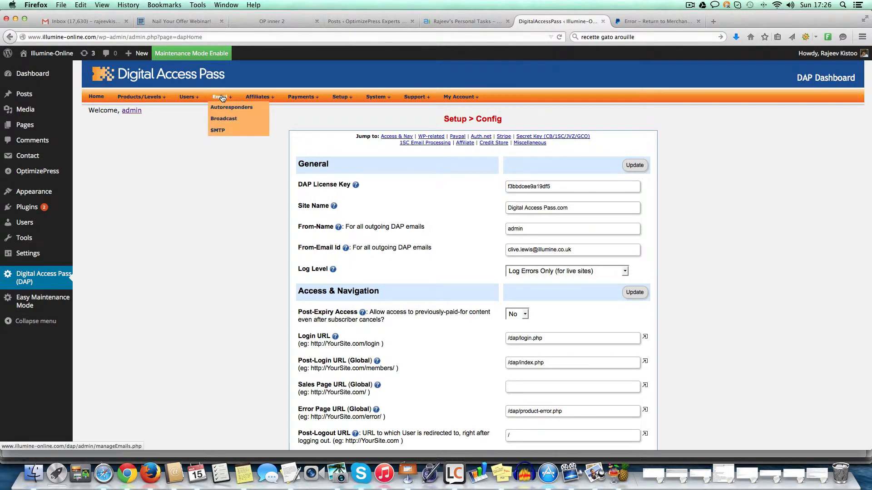
mouse_move(256, 102)
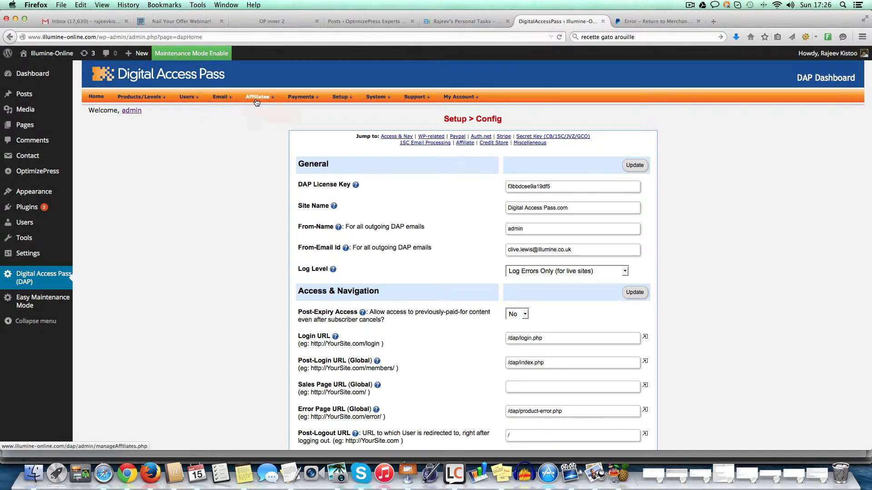
click(258, 97)
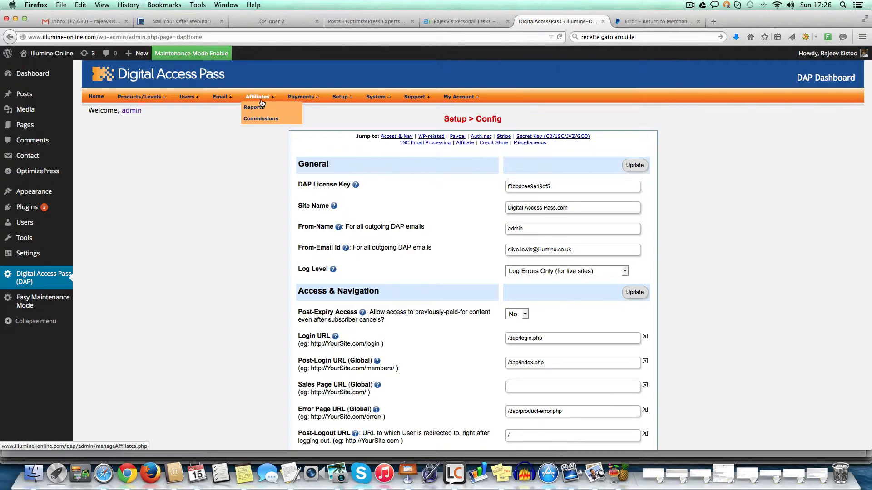
mouse_move(265, 118)
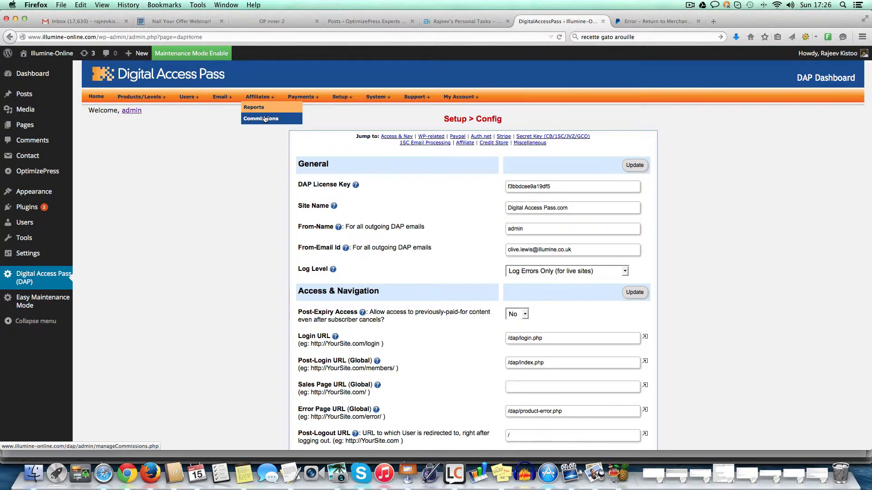
click(260, 118)
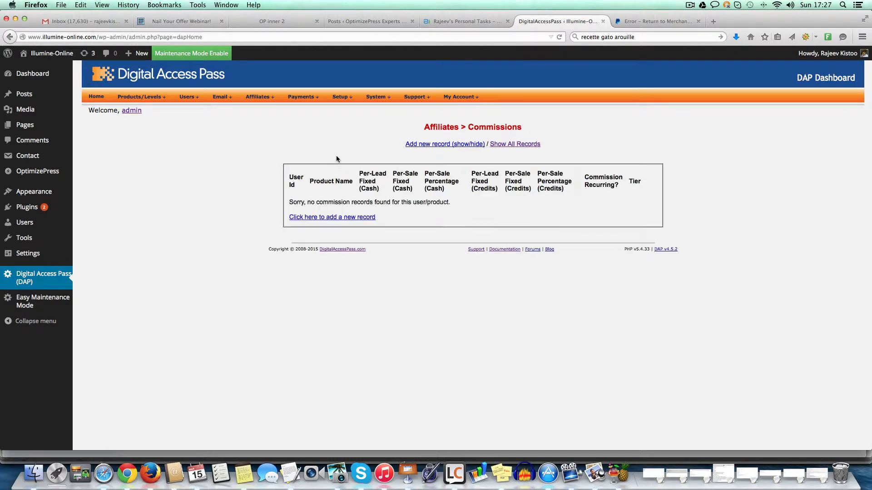
Begin a new commission record for the Effective Speed Reading product
click(445, 144)
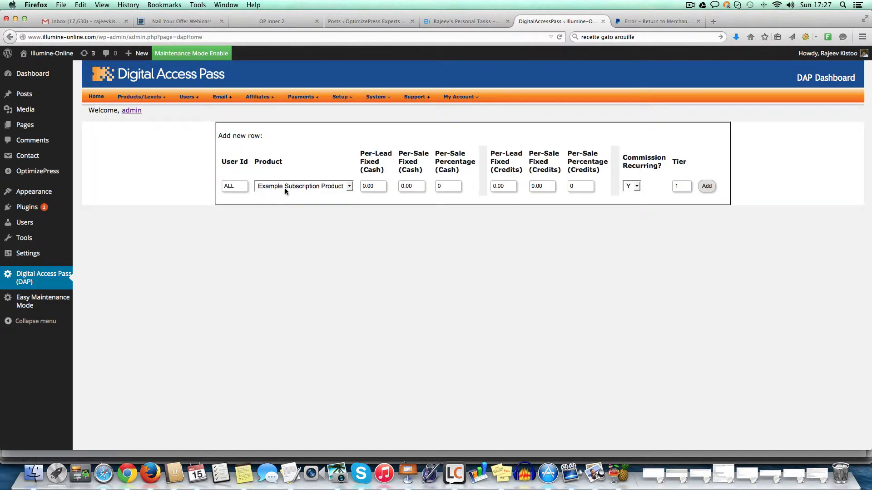
click(303, 186)
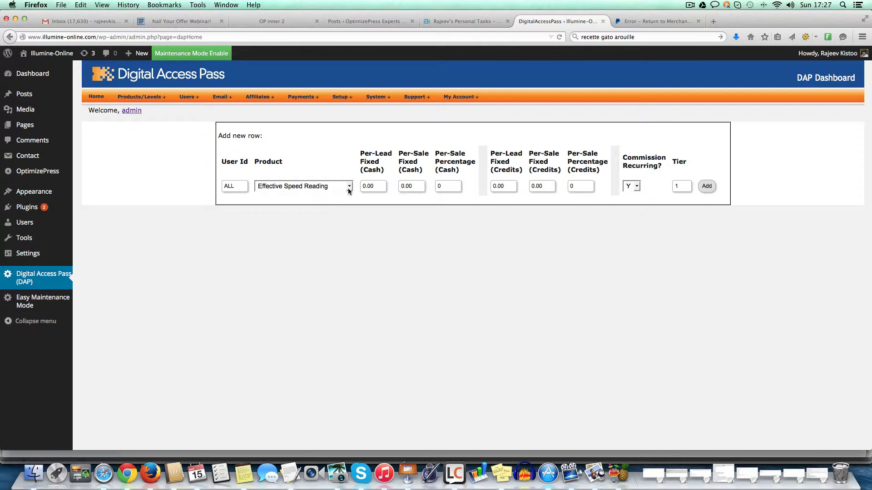
click(372, 186)
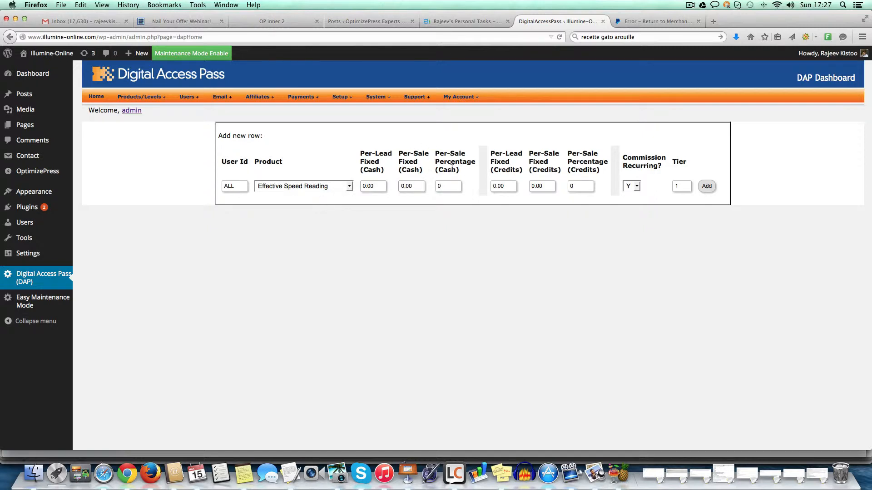
Set the per-sale cash commission to 50% and add the record
click(448, 186)
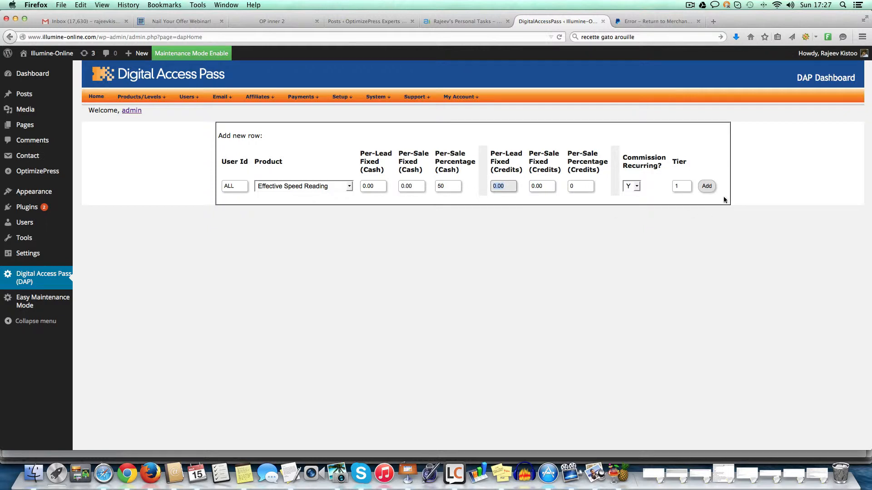
click(706, 186)
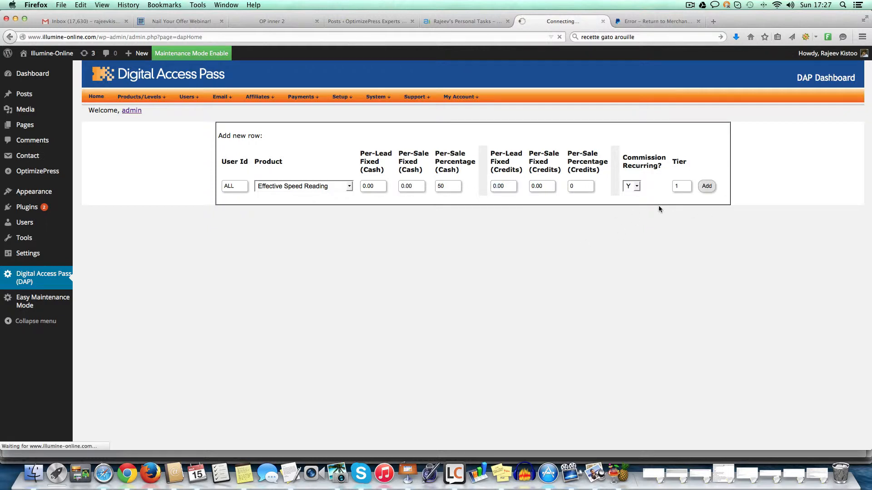
mouse_move(675, 197)
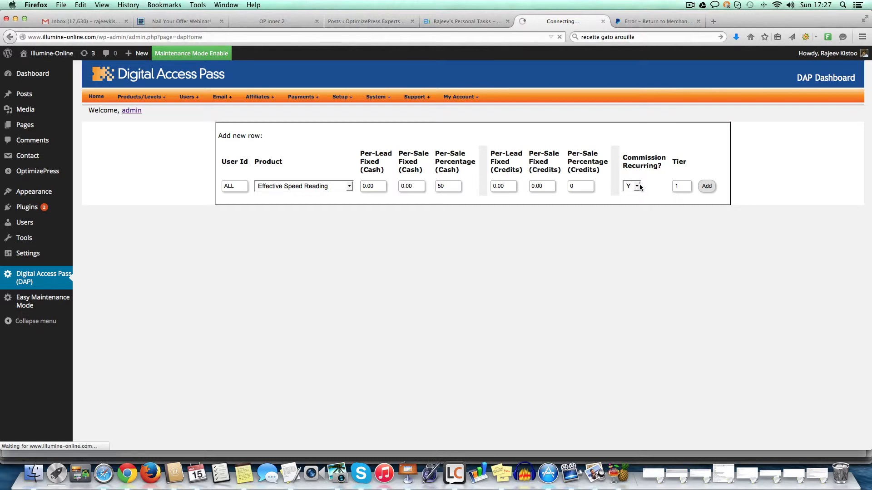
mouse_move(342, 150)
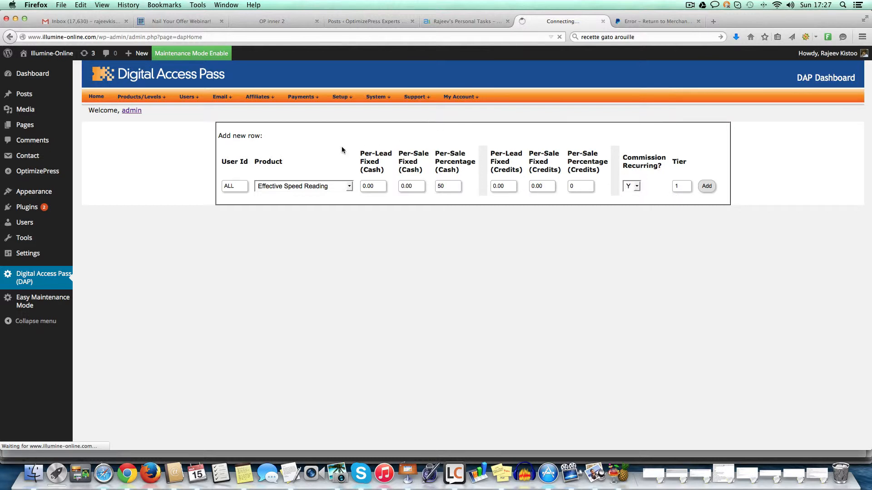
mouse_move(320, 147)
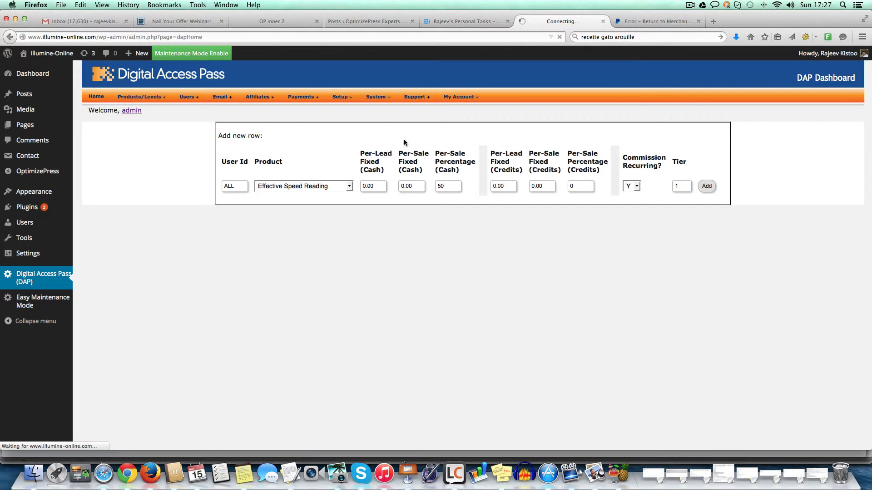
mouse_move(407, 147)
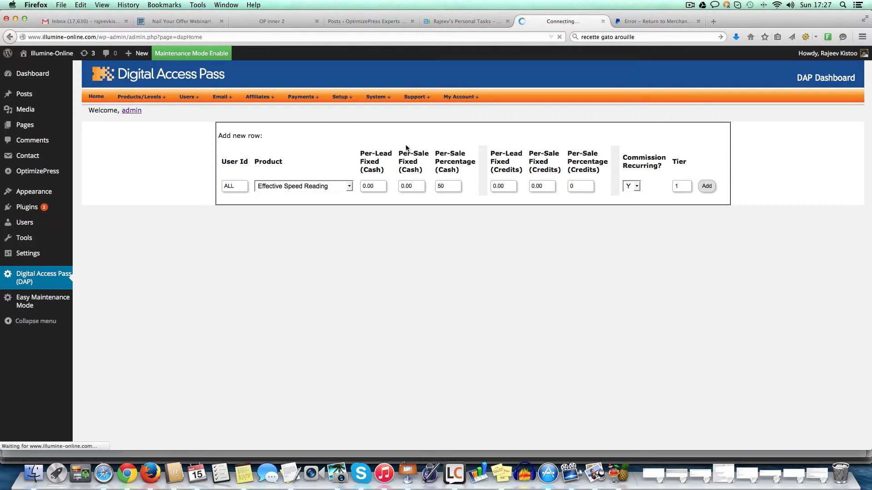
click(706, 186)
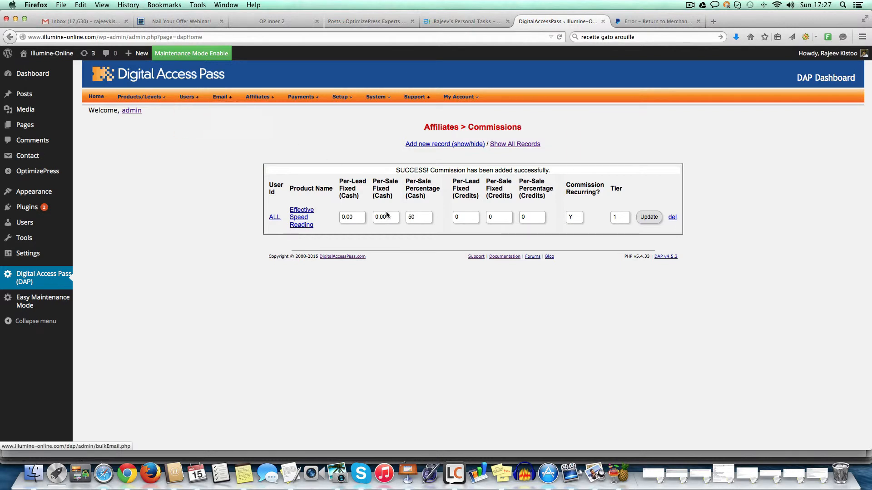
click(300, 96)
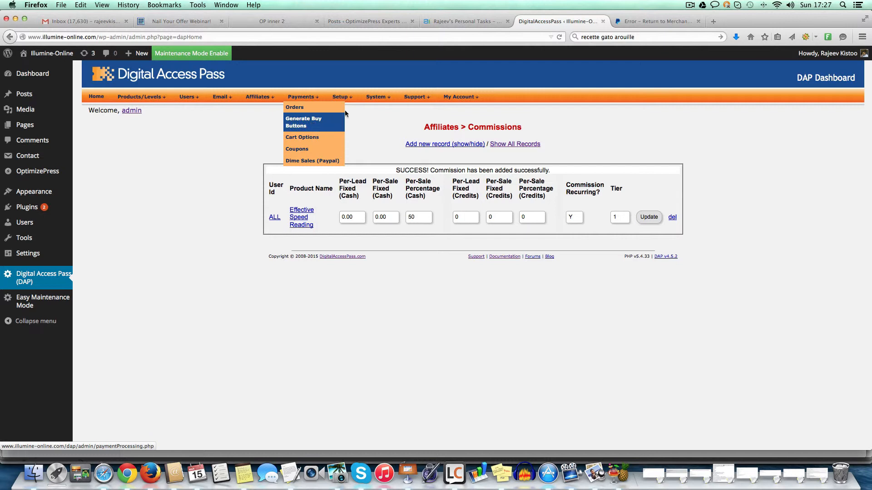
mouse_move(379, 127)
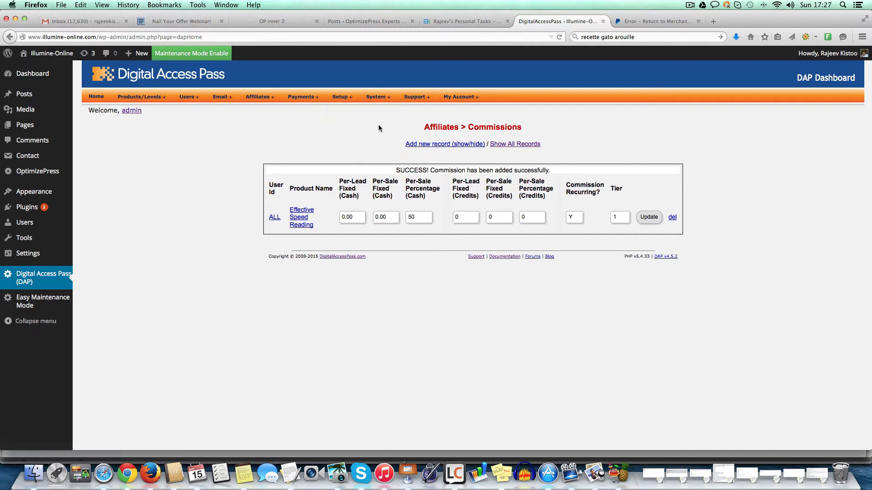
click(300, 96)
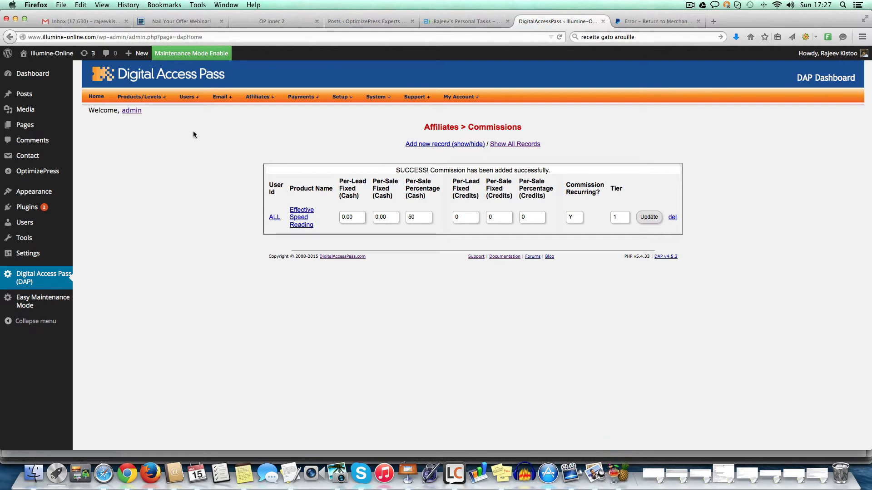
mouse_move(201, 132)
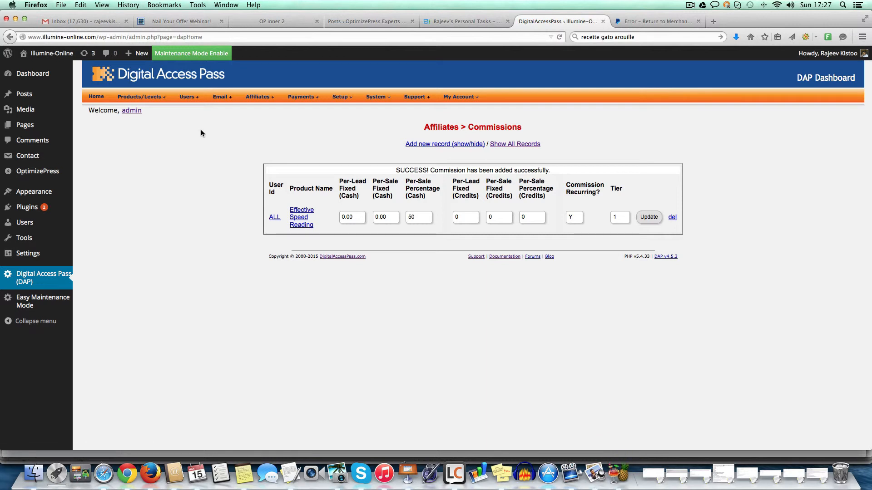